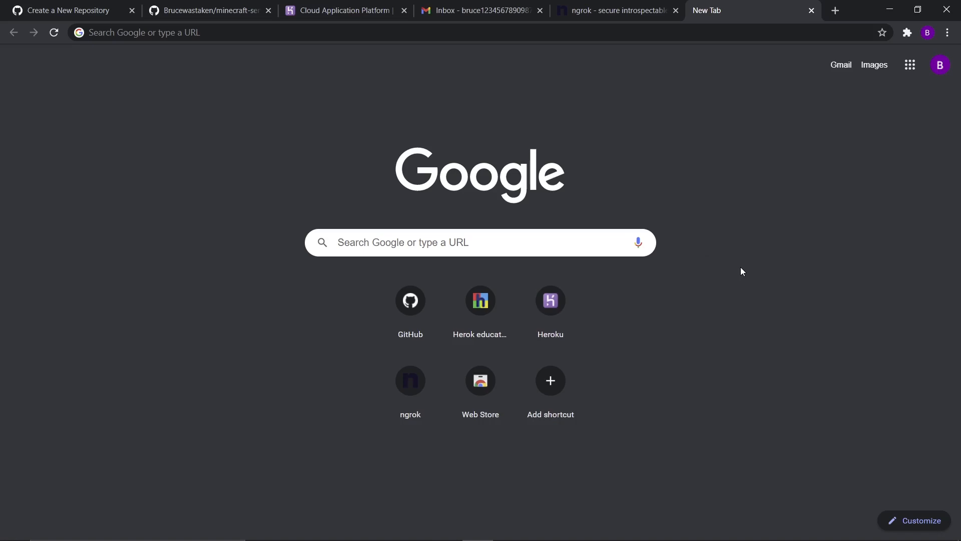
mouse_move(667, 190)
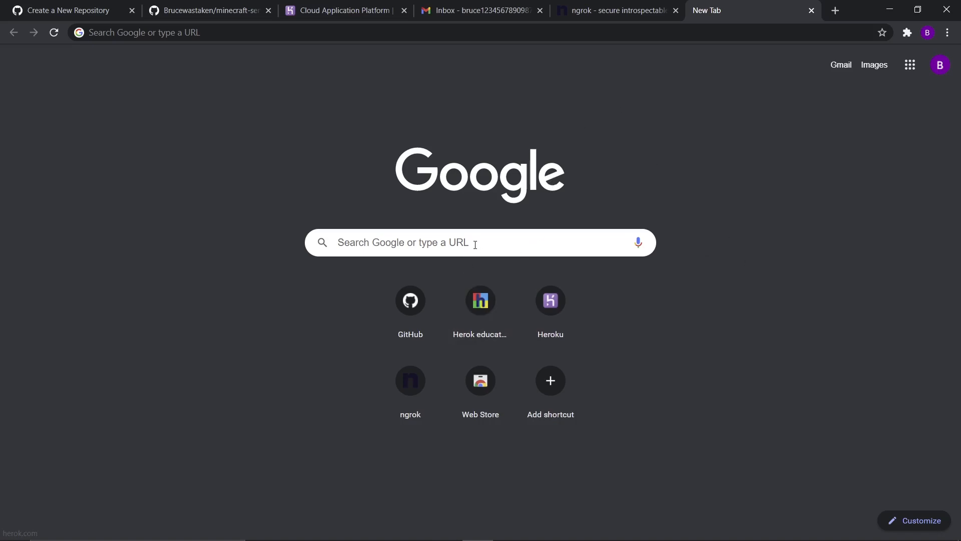
mouse_move(784, 304)
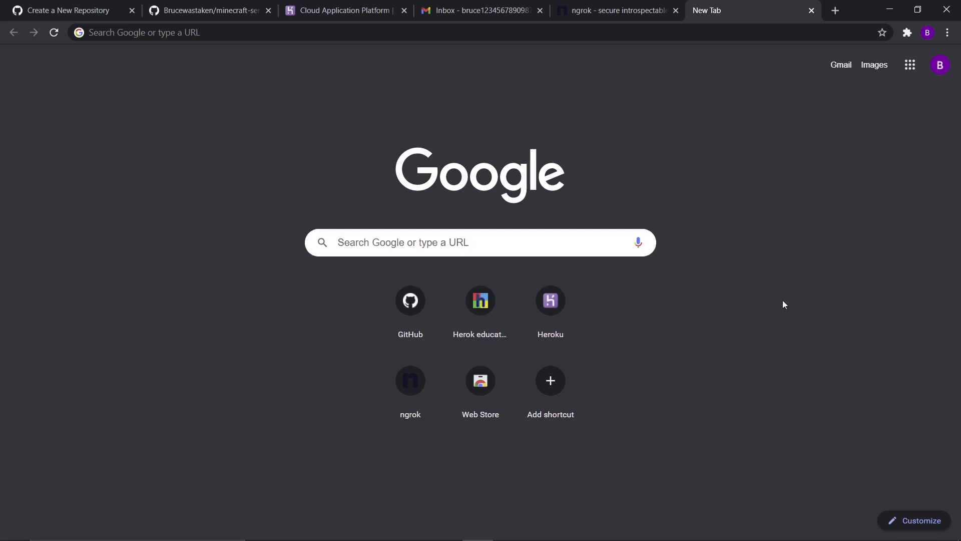
mouse_move(725, 236)
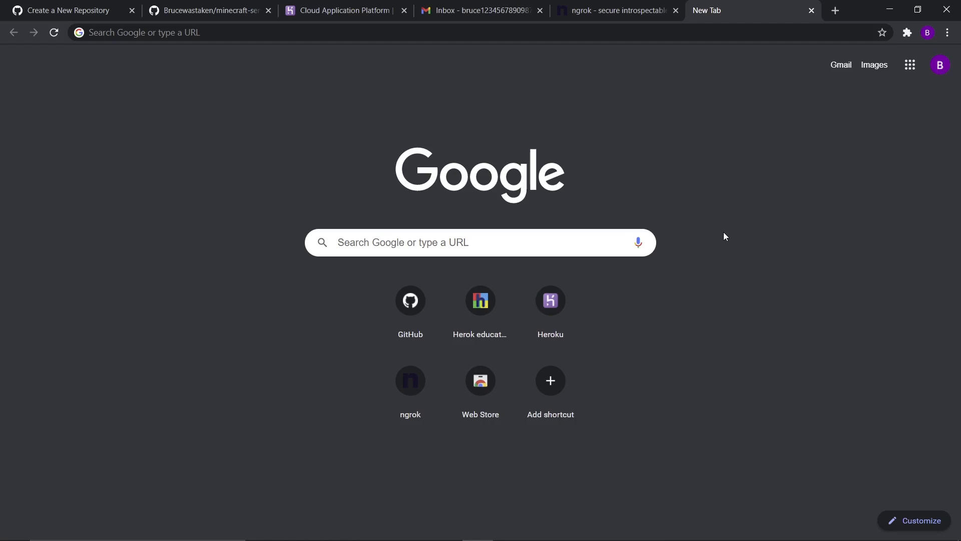
mouse_move(43, 6)
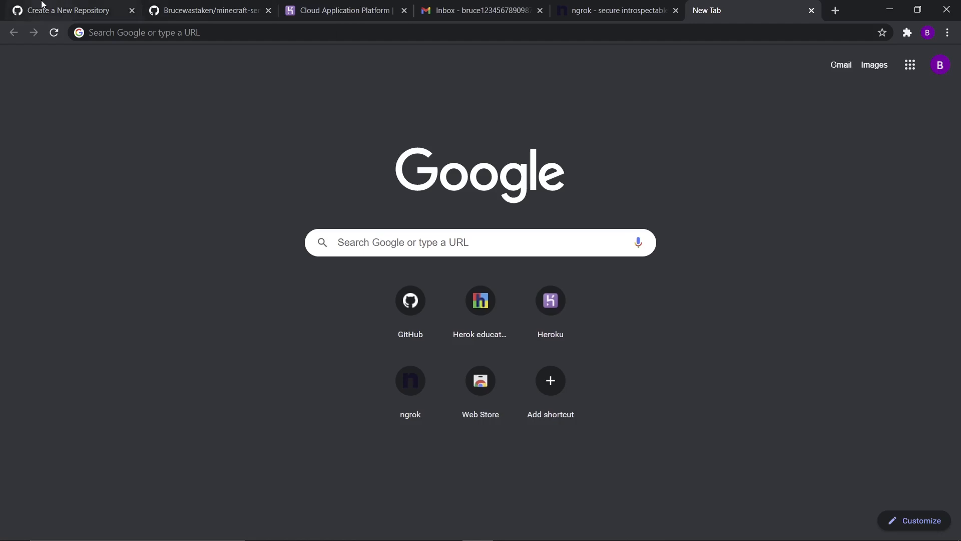
Name the new repository minecraft-server-1 on GitHub's new repository page.
left_click(67, 10)
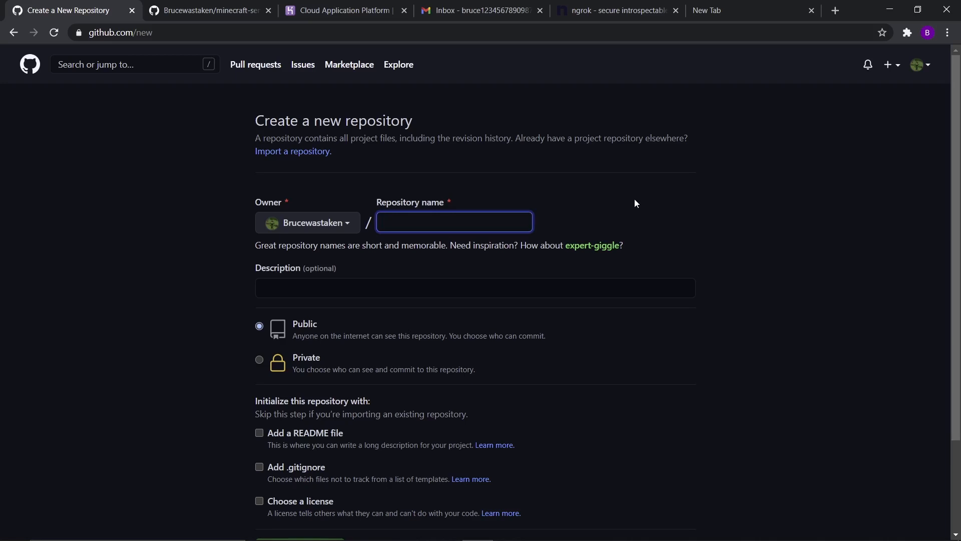
left_click(453, 221)
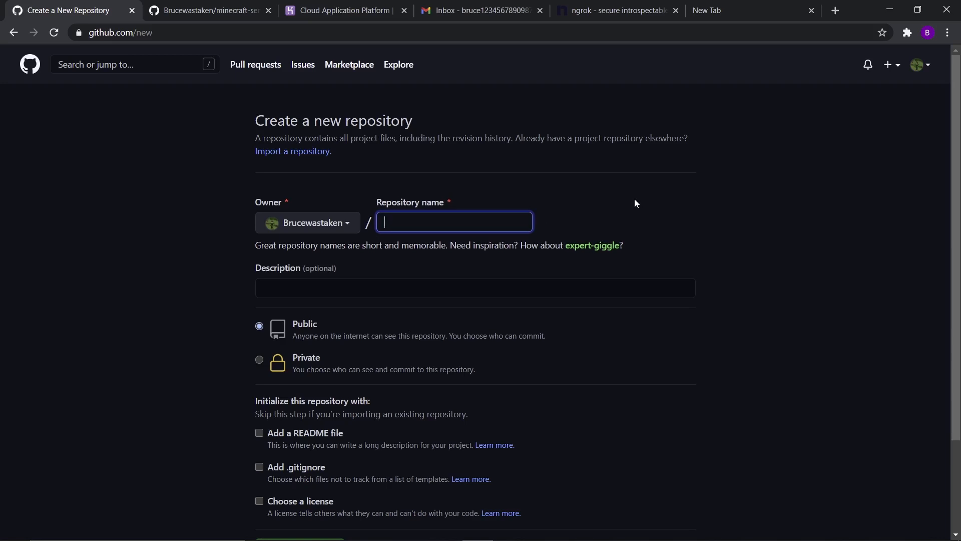
type("minecraft-server")
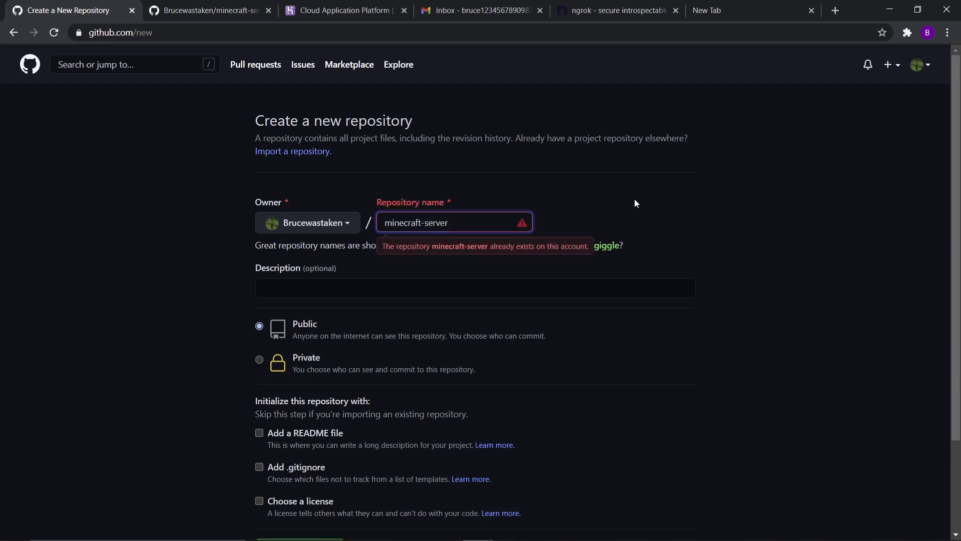
type("-1")
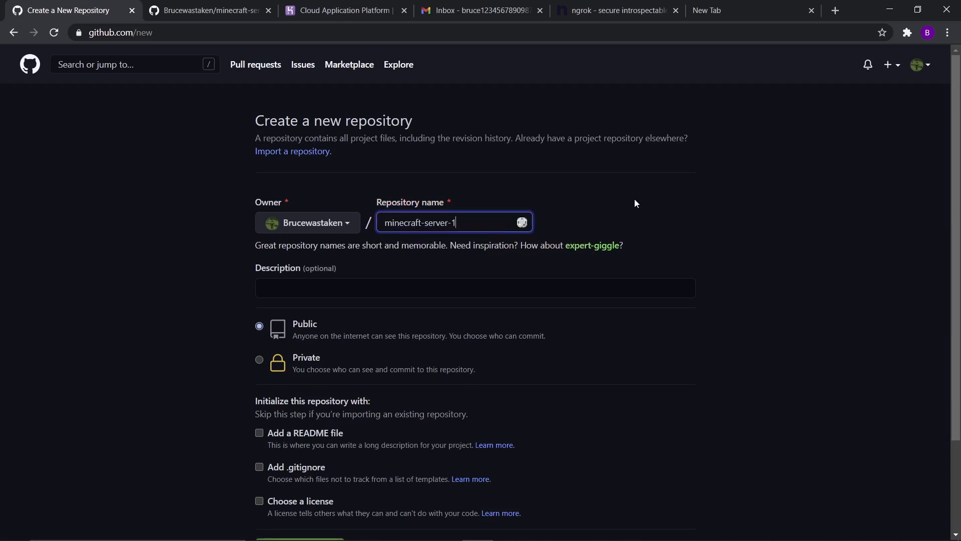
Mark the repository Private and submit its creation.
left_click(258, 360)
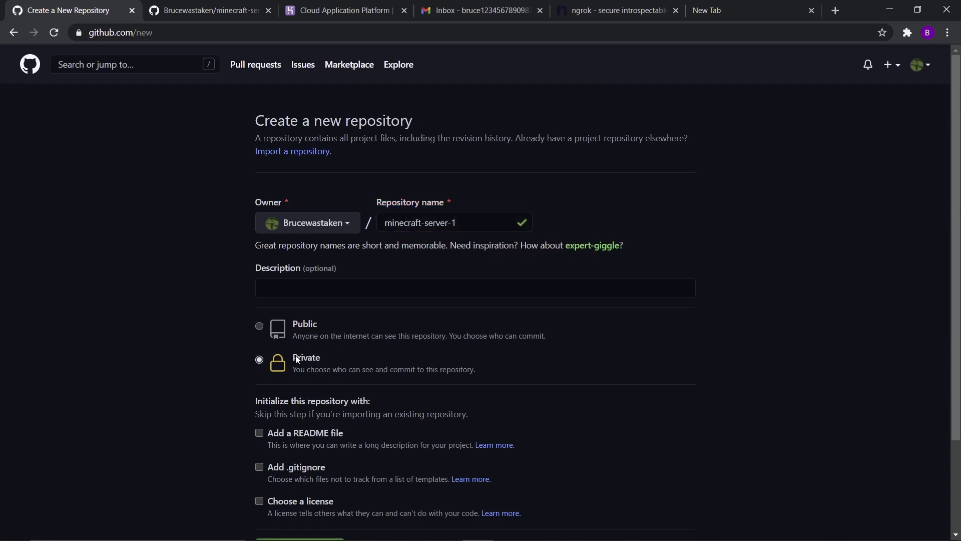
left_click(306, 434)
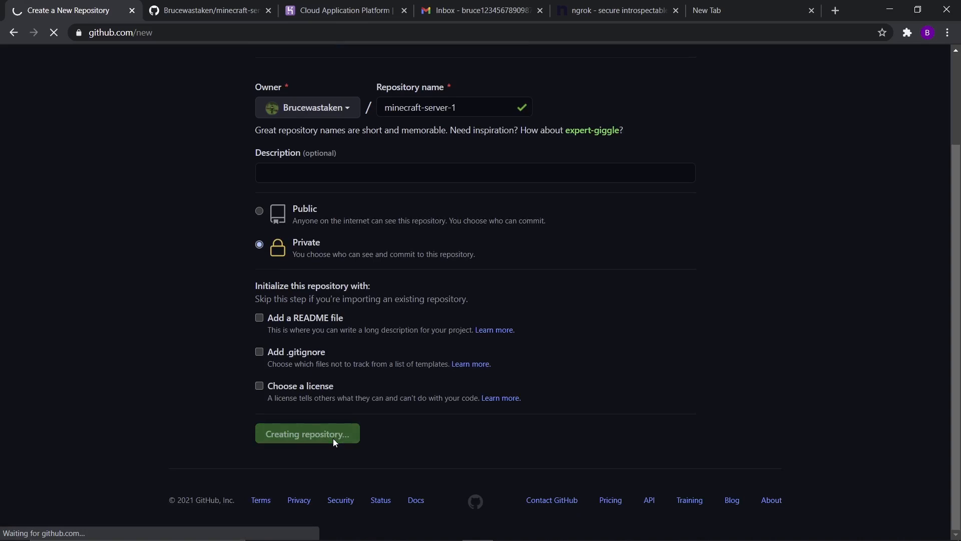
left_click(306, 433)
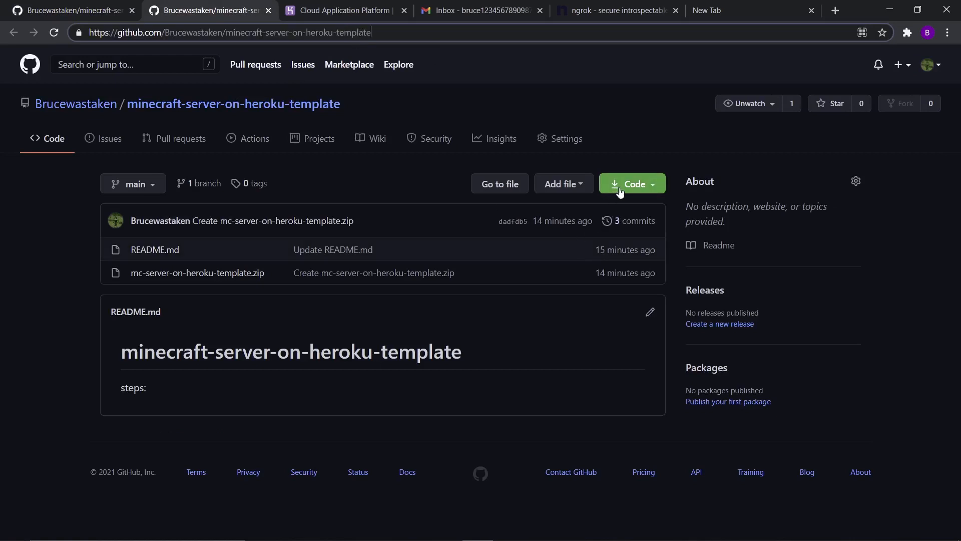
mouse_move(156, 403)
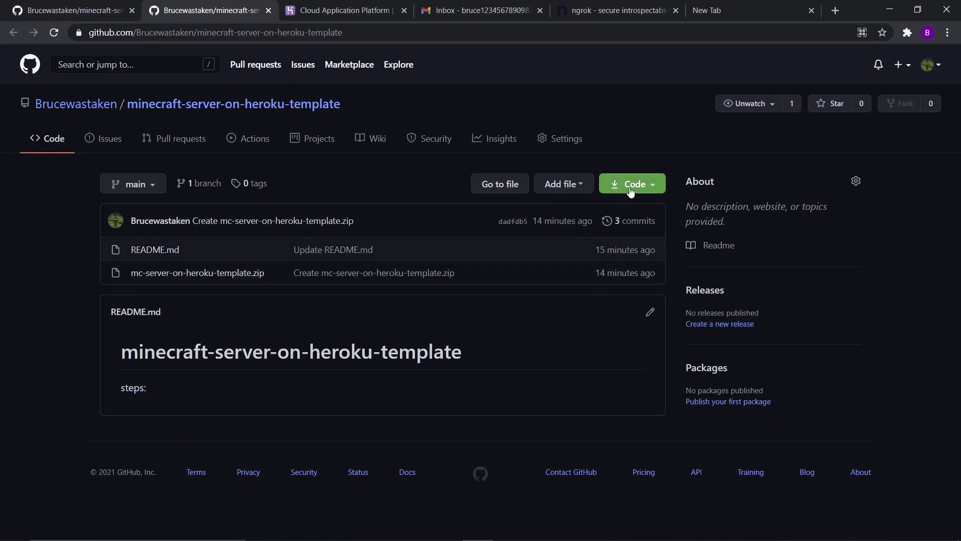
Download mc-server-on-heroku-template.zip from the template repository's file page.
left_click(630, 184)
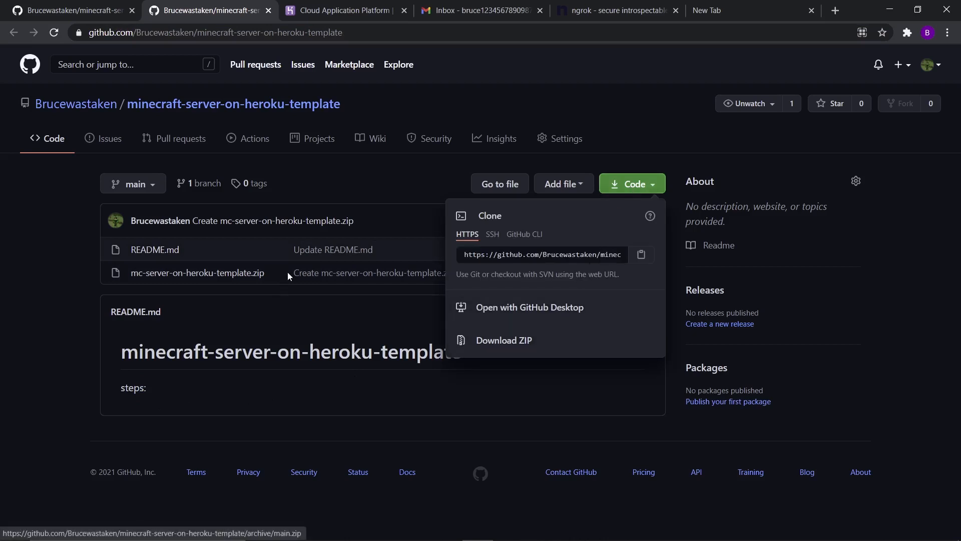
left_click(197, 272)
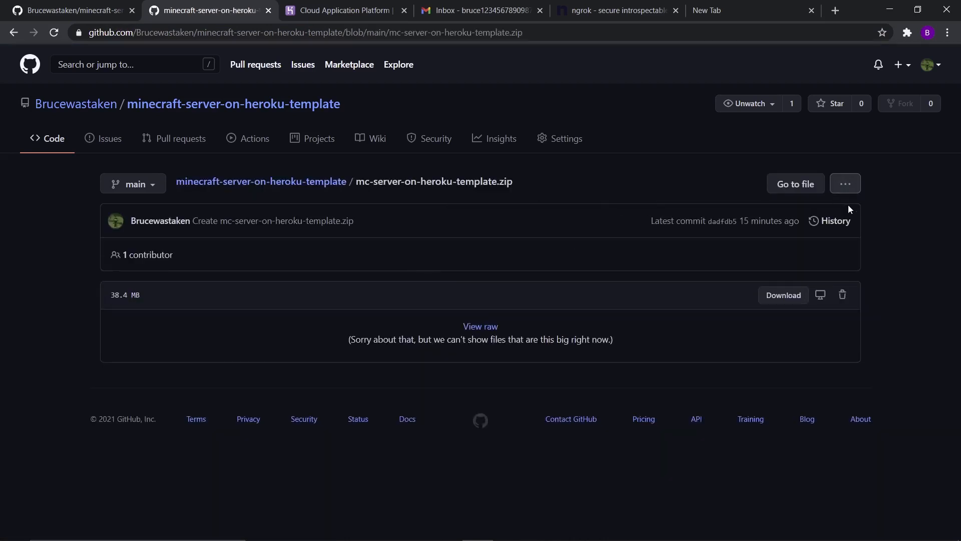
left_click(783, 294)
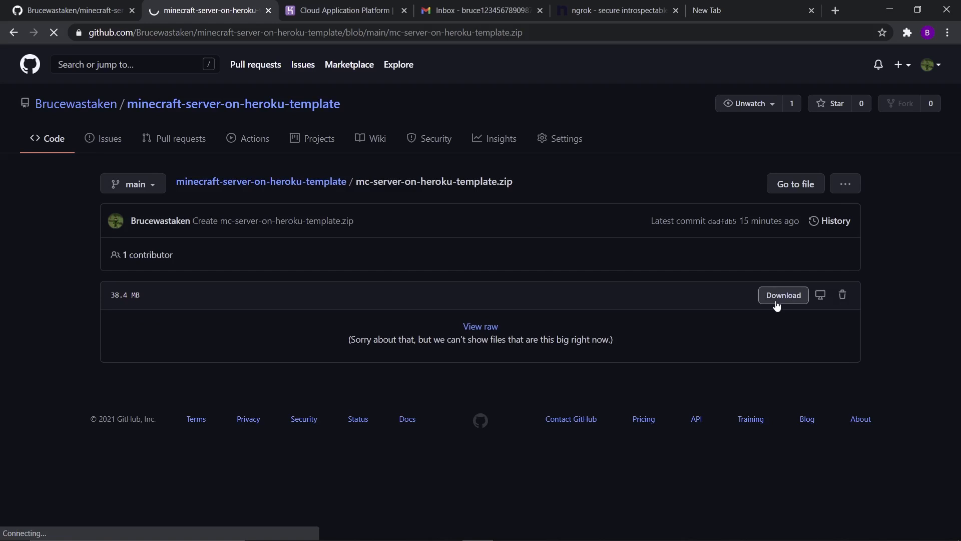
left_click(783, 295)
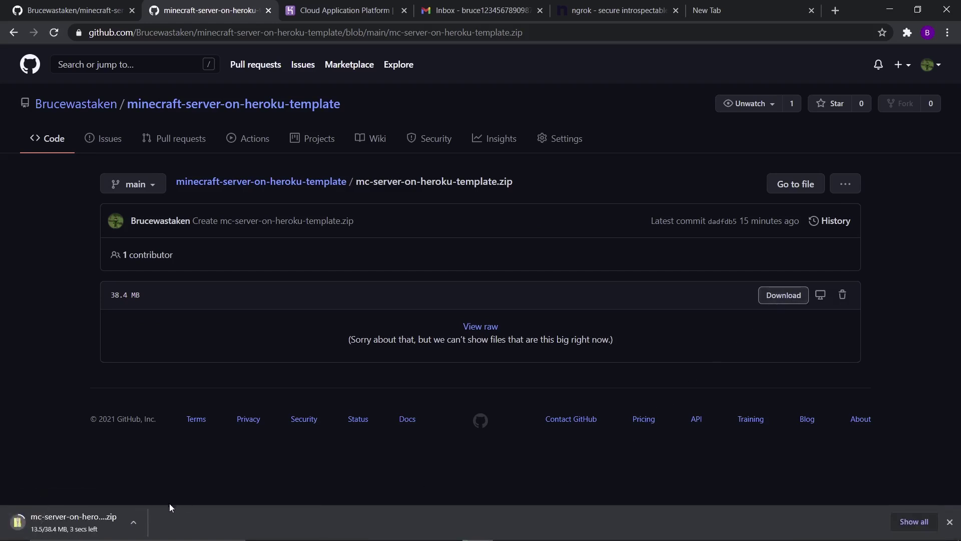
mouse_move(364, 450)
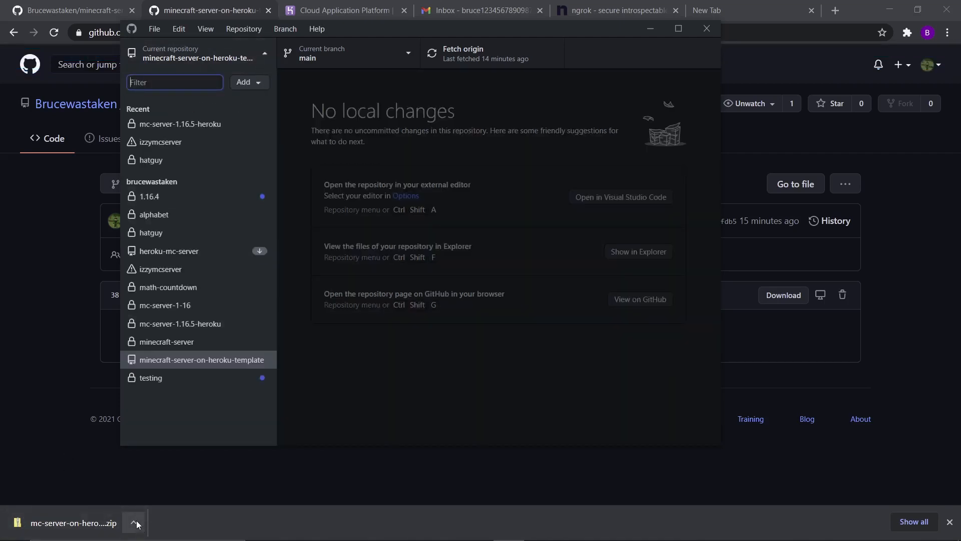
mouse_move(228, 127)
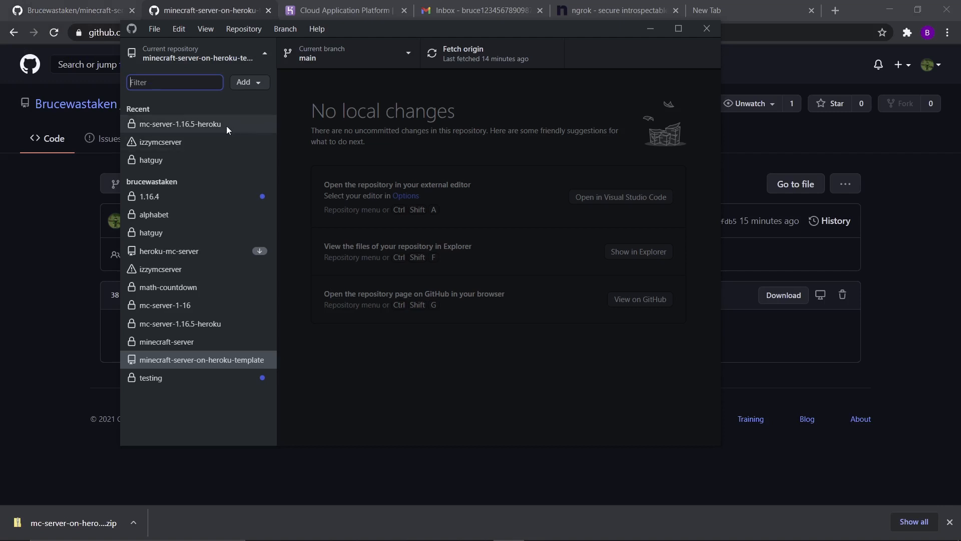
mouse_move(312, 99)
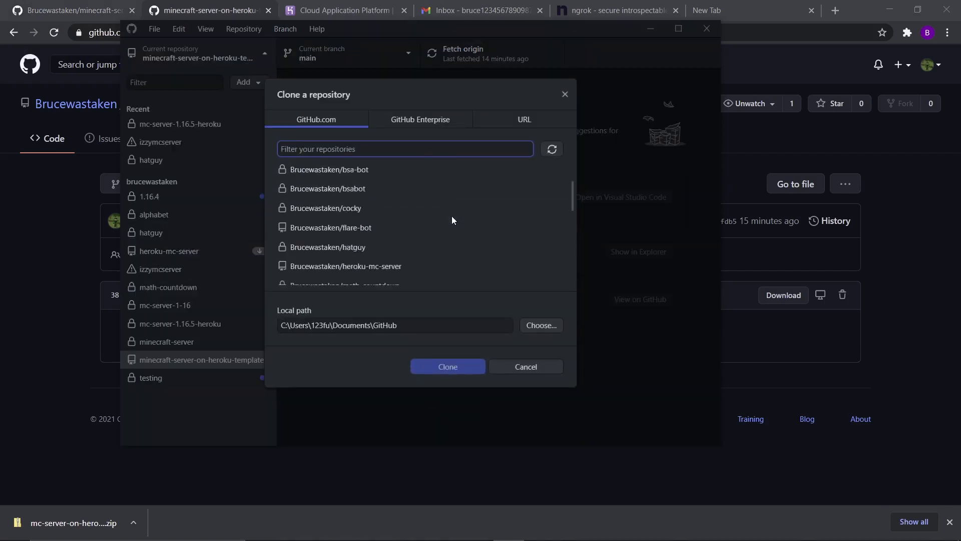
Pick minecraft-server-1 from the clone list to clone it locally.
scroll("down", 3)
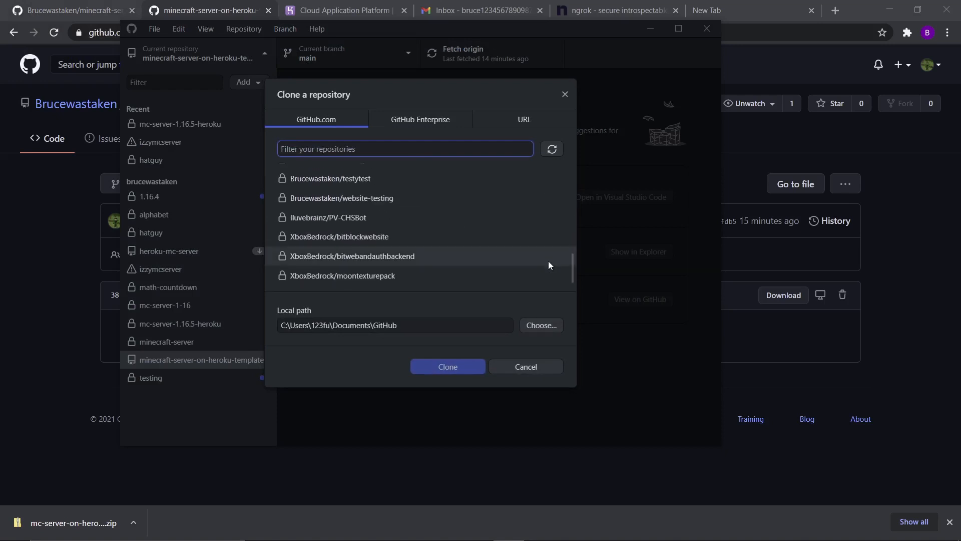
scroll("up", 3)
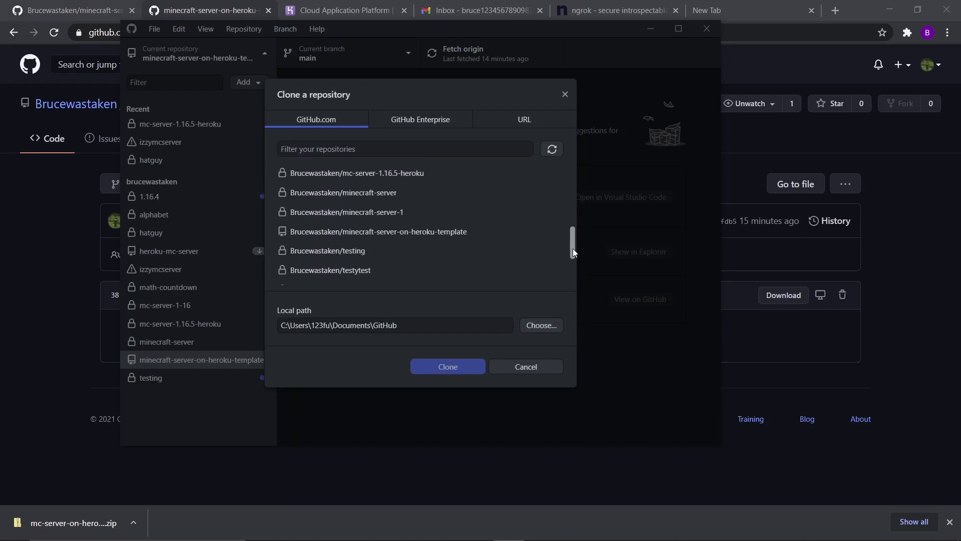
scroll("up", 3)
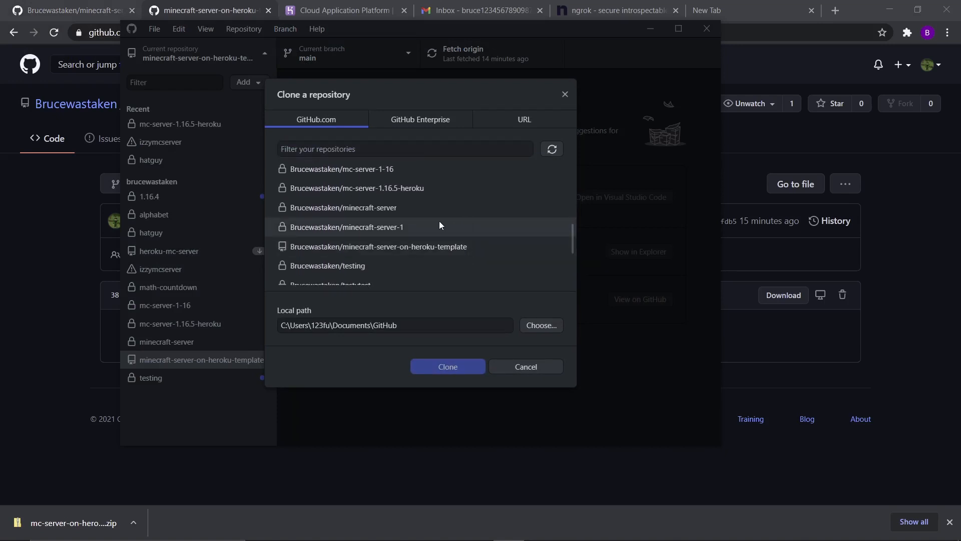
left_click(447, 366)
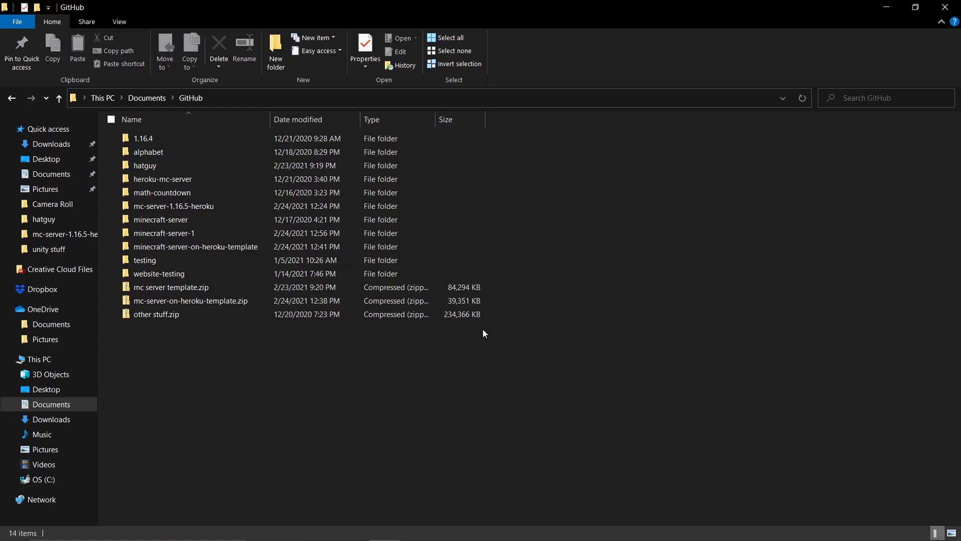
Extract the template zip inside minecraft-server-1 and enter the mc-server-on-heroku-template folder.
left_click(163, 233)
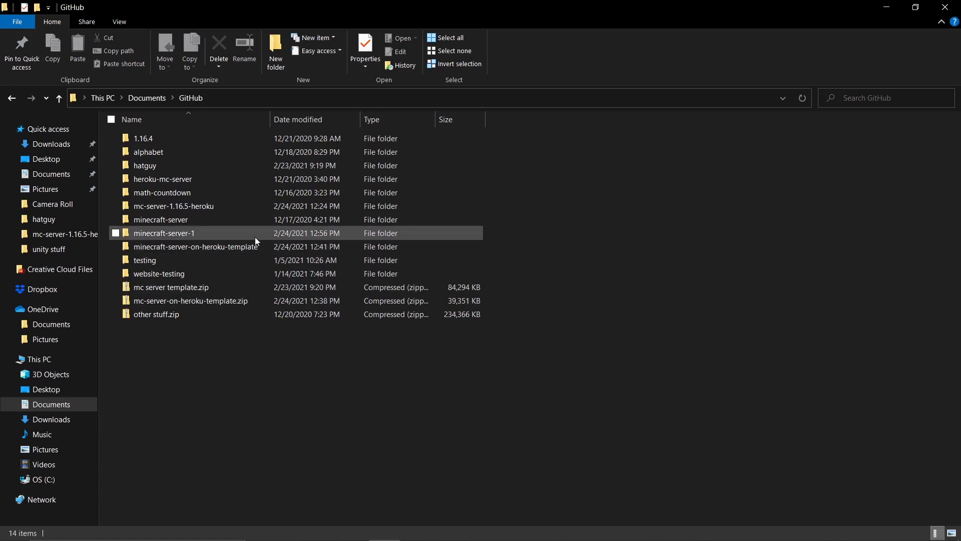
double_click(163, 233)
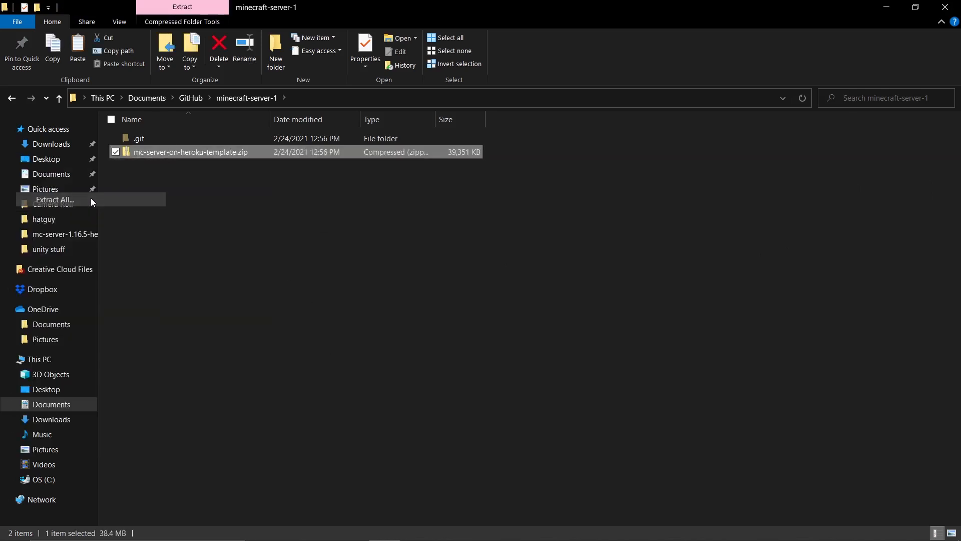
left_click(54, 199)
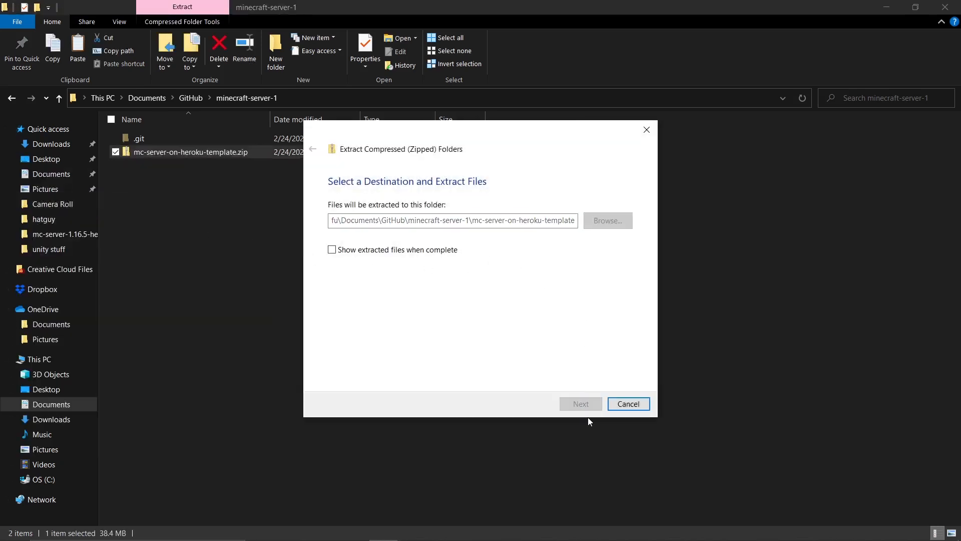
left_click(580, 404)
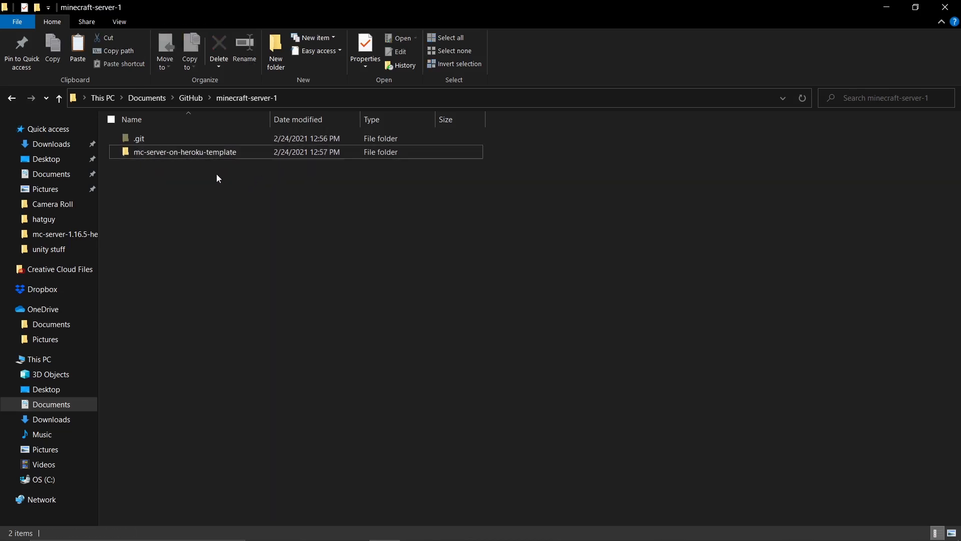
double_click(185, 151)
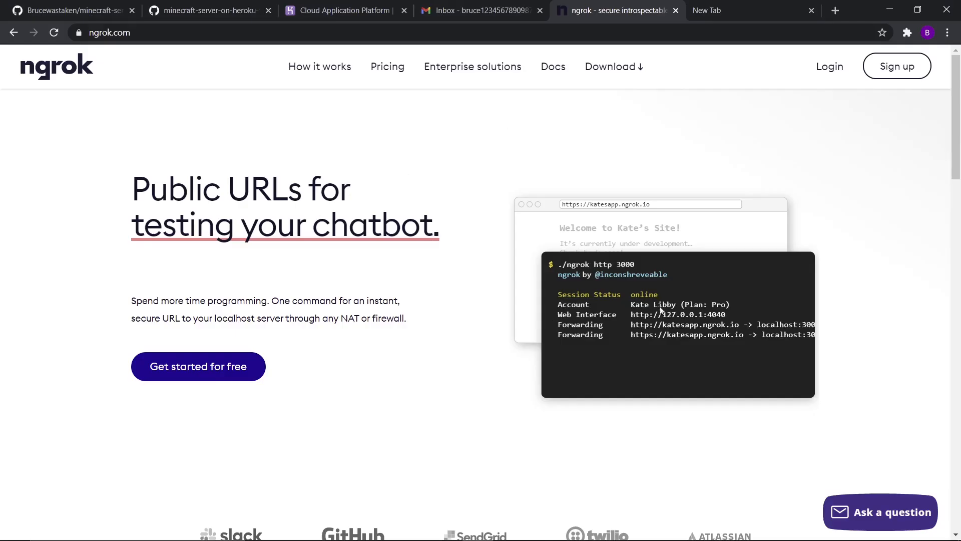
Sign up for an ngrok account using the Google account.
left_click(895, 66)
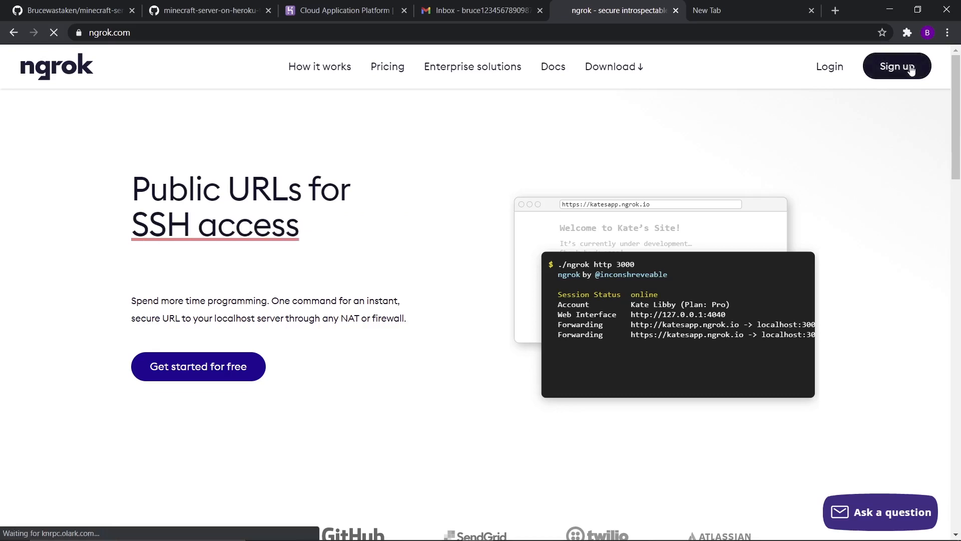
left_click(896, 66)
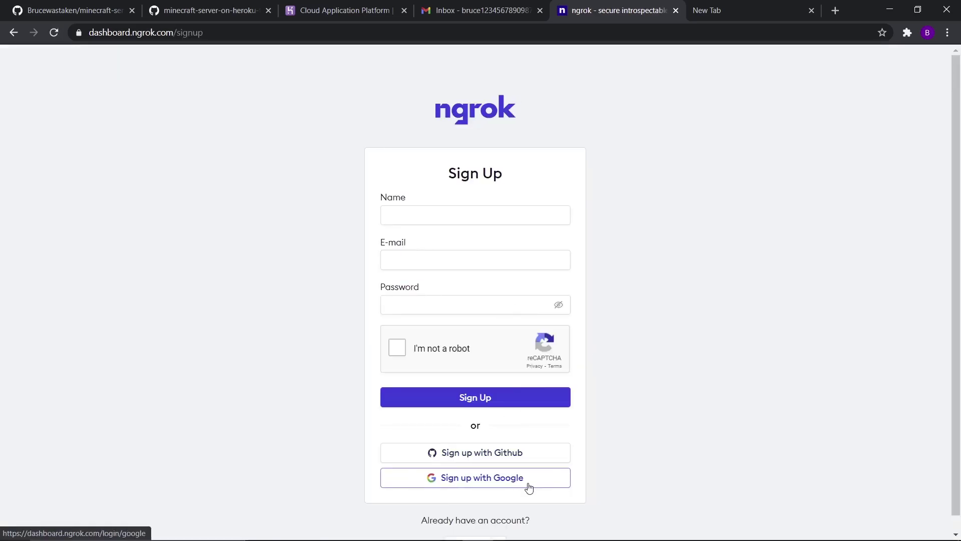
left_click(474, 478)
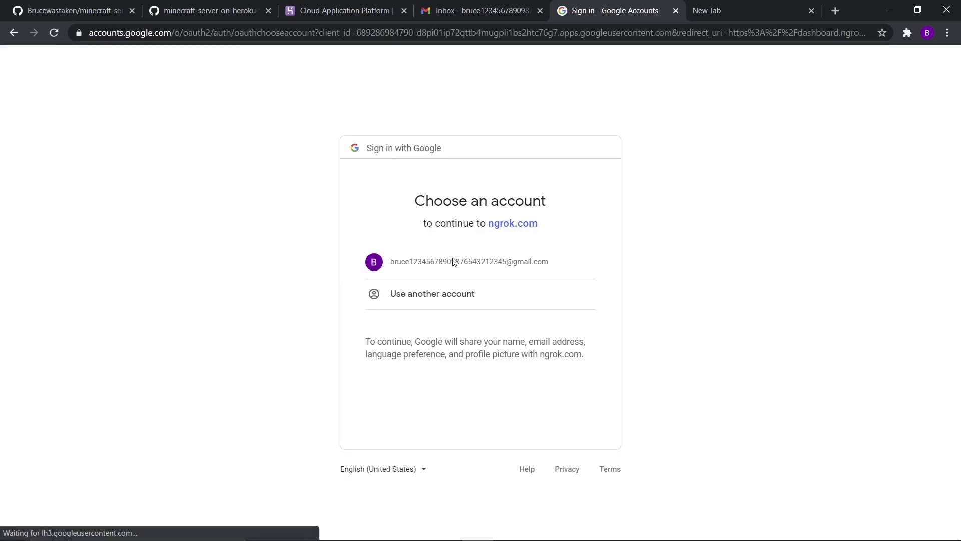
left_click(469, 261)
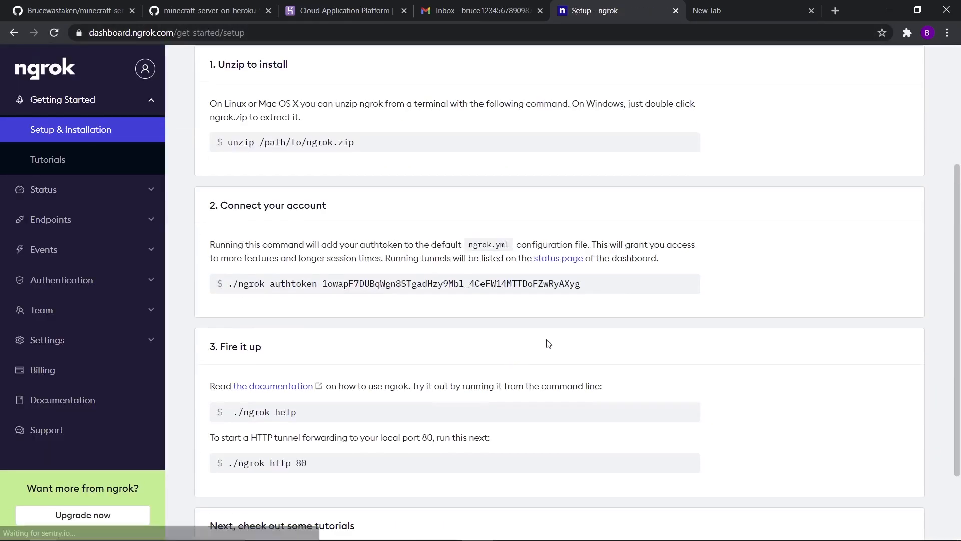
Copy the ngrok authtoken and paste it into .ngrok2/ngrok.yml after authtoken:.
double_click(450, 283)
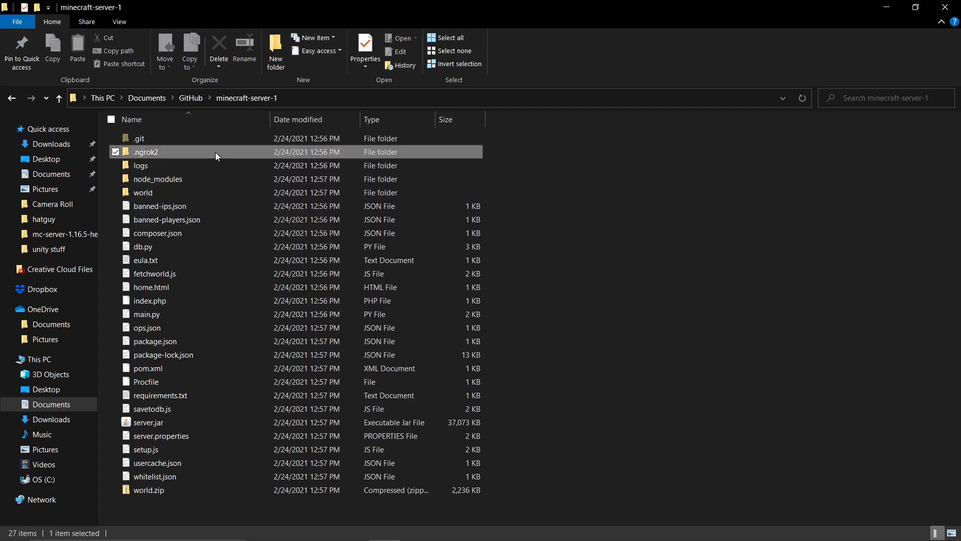
double_click(146, 151)
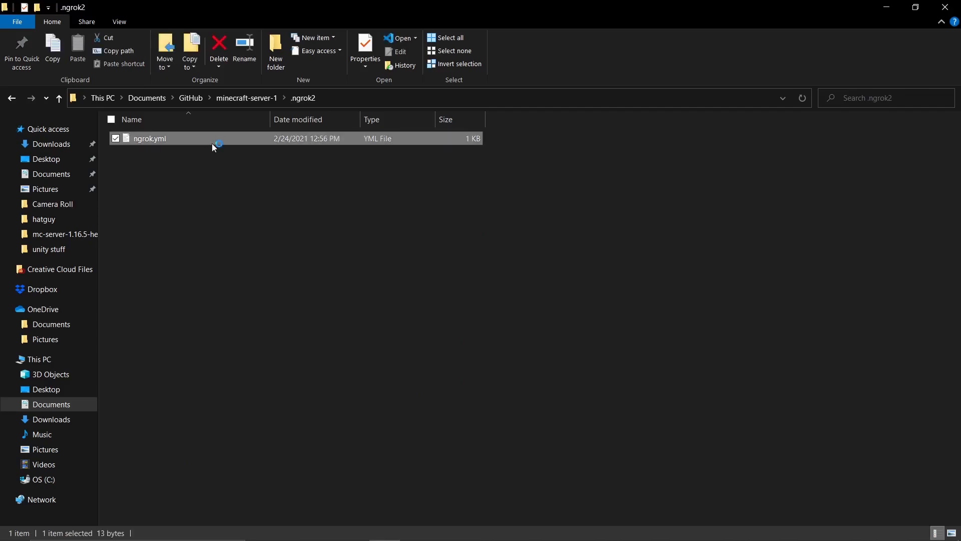
double_click(149, 138)
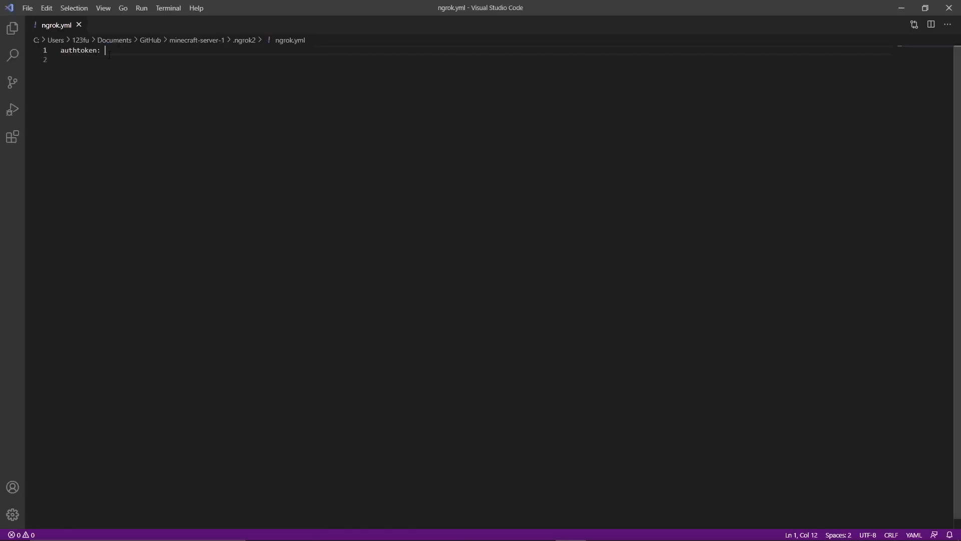
type("1owapF7DUBqWgn8STgadHzy9Mb1_4CeFW14MTTDoFZwRyAXyg")
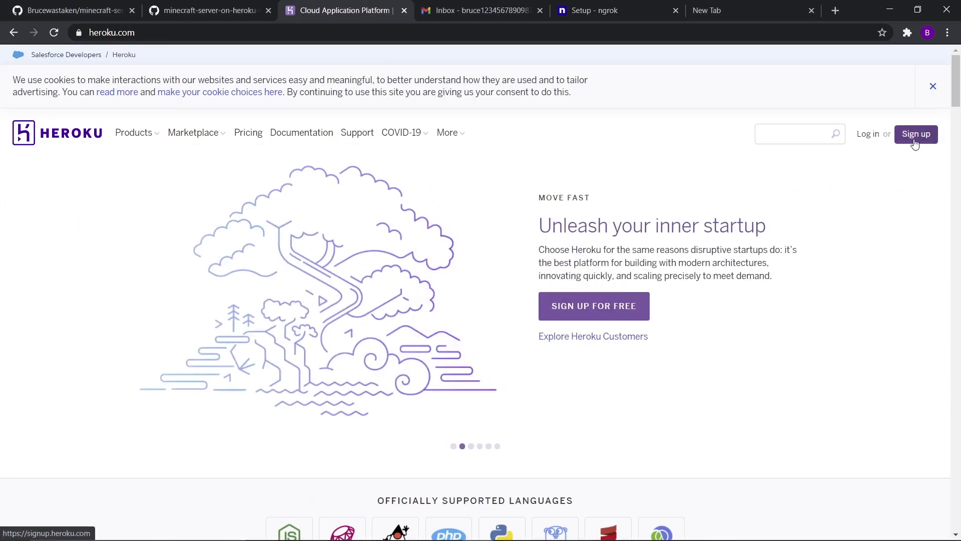
Register a Heroku account and accept the Terms of Service.
left_click(915, 133)
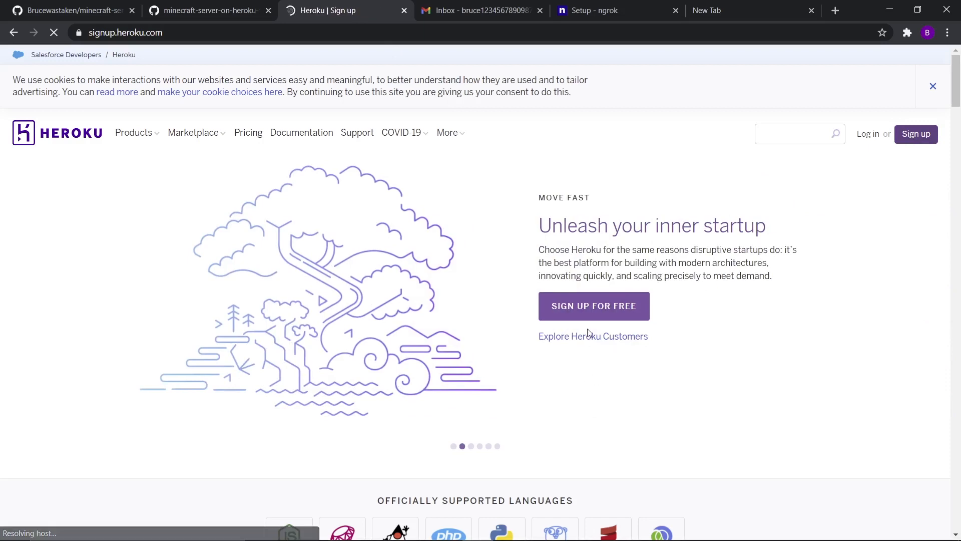
left_click(592, 307)
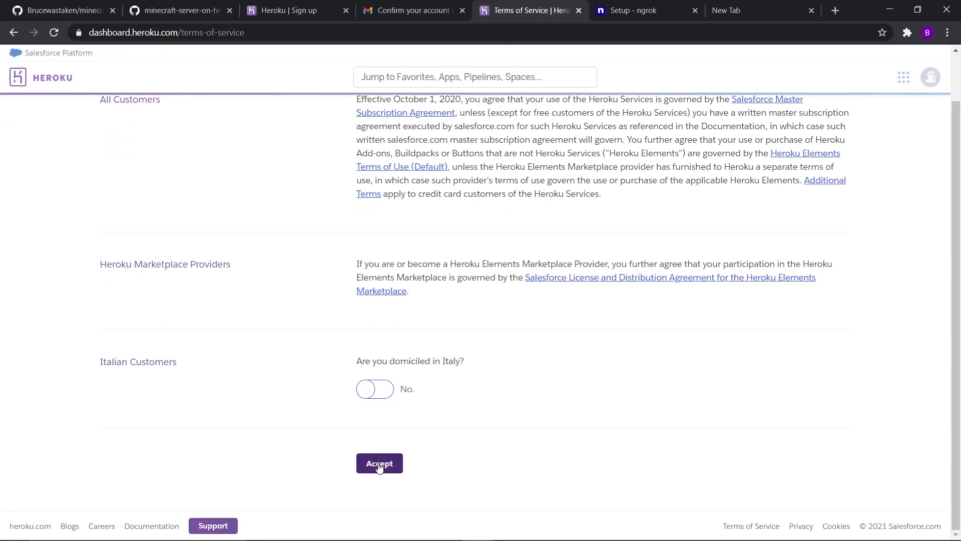
left_click(379, 463)
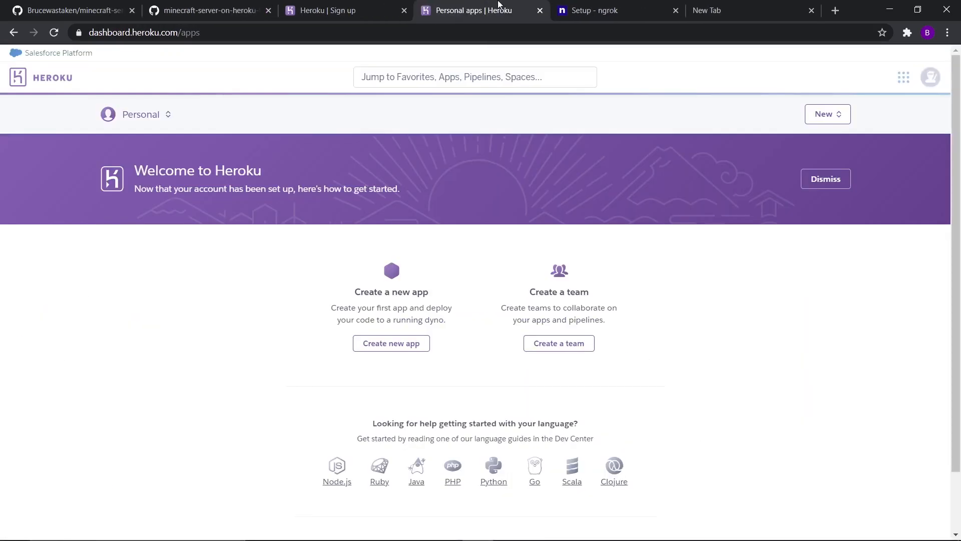
Create a Heroku app named wadjawdpawhdwa in the United States region.
left_click(391, 342)
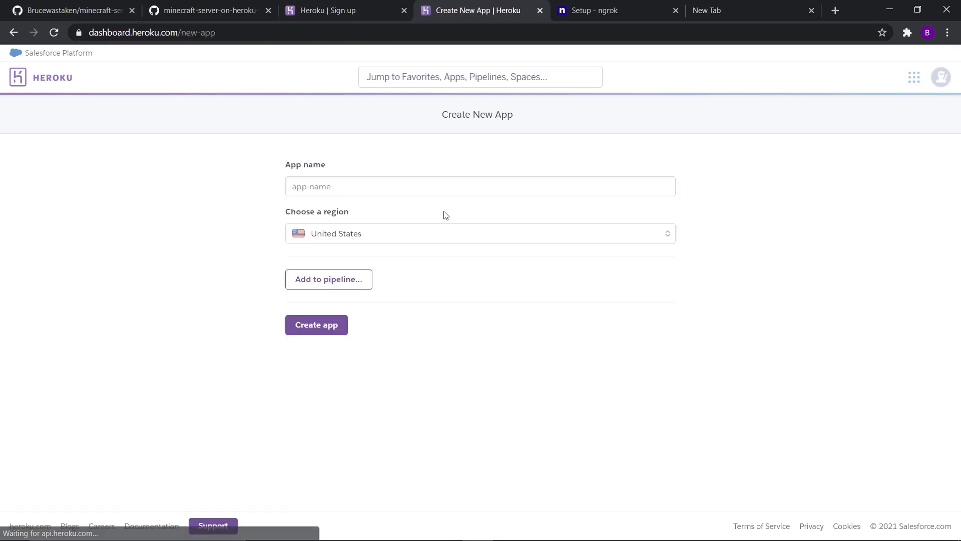
type("[wad")
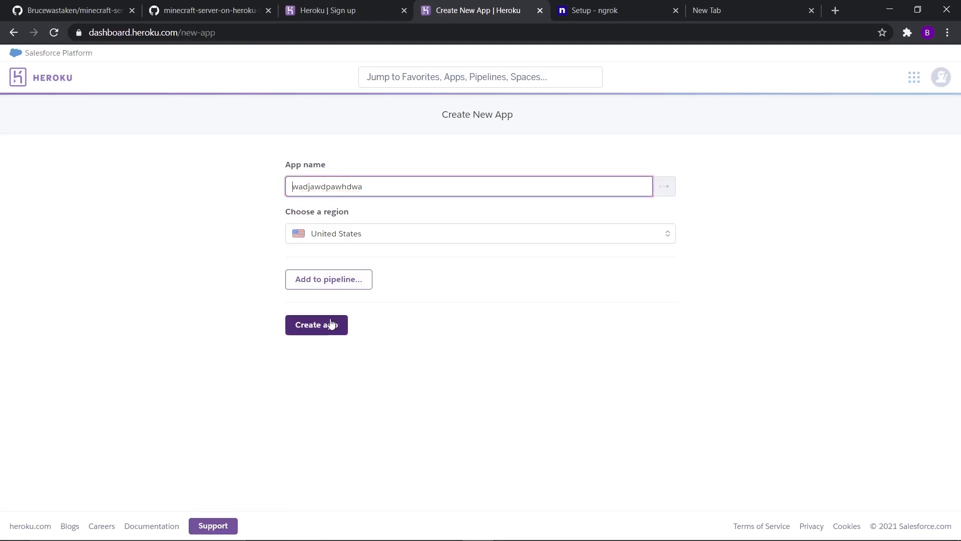
left_click(317, 325)
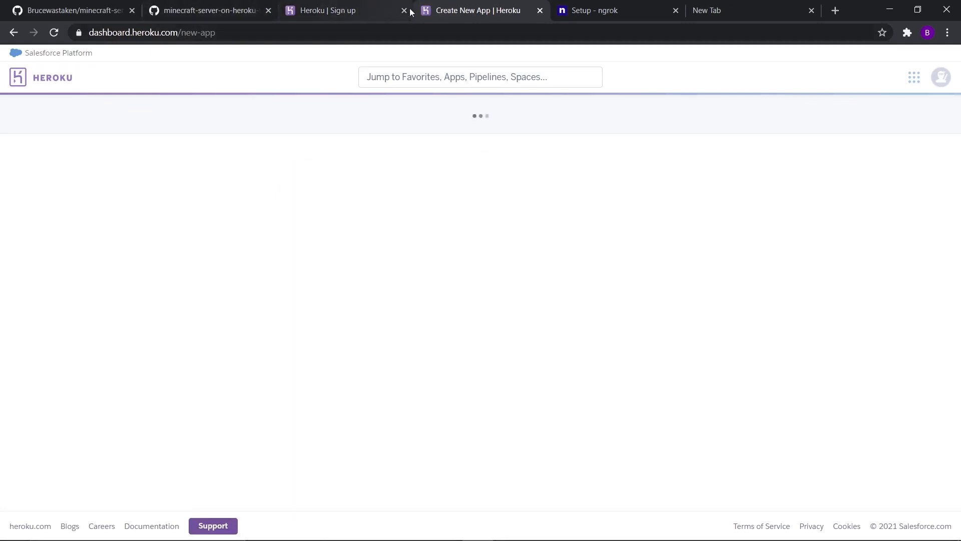
left_click(403, 10)
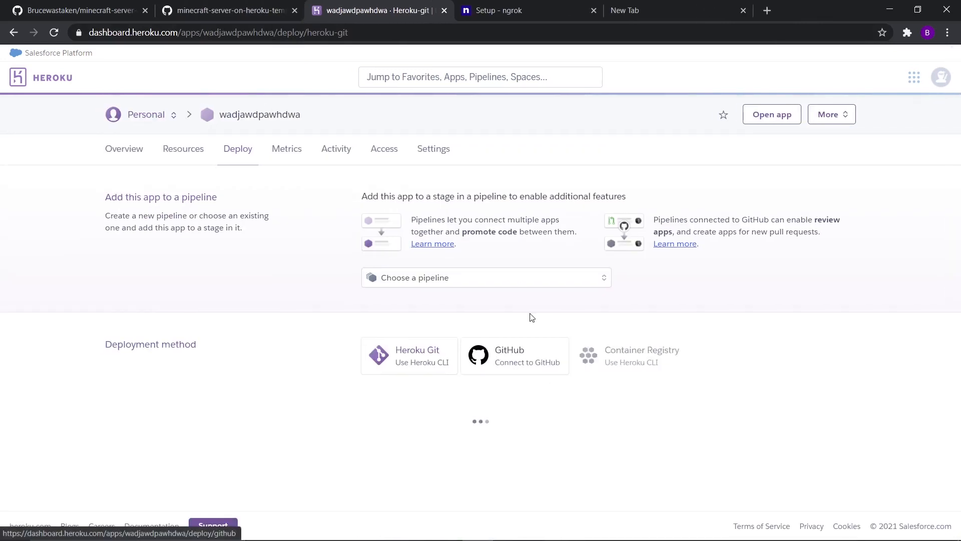
Choose GitHub deployment and link the app to Brucewastaken/minecraft-server-1.
left_click(514, 355)
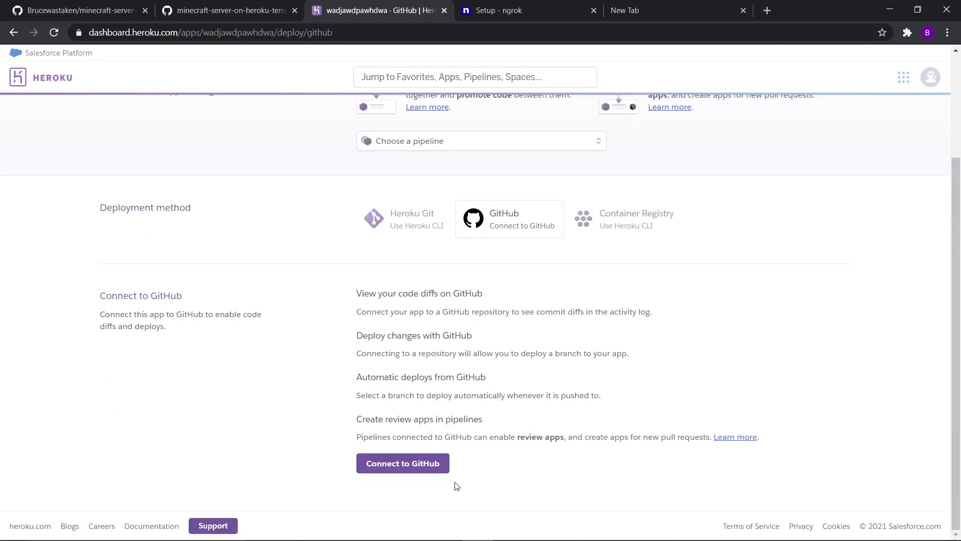
left_click(403, 463)
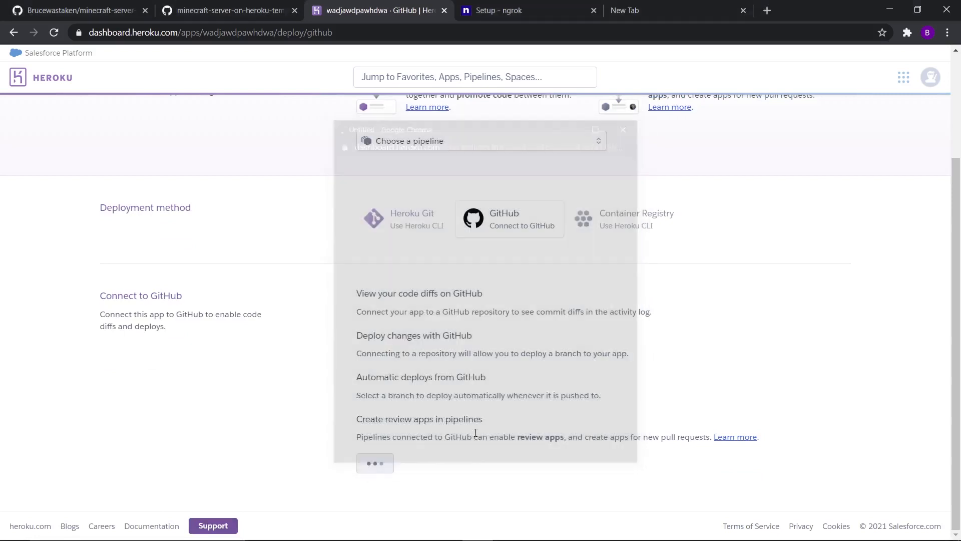
scroll("up", 3)
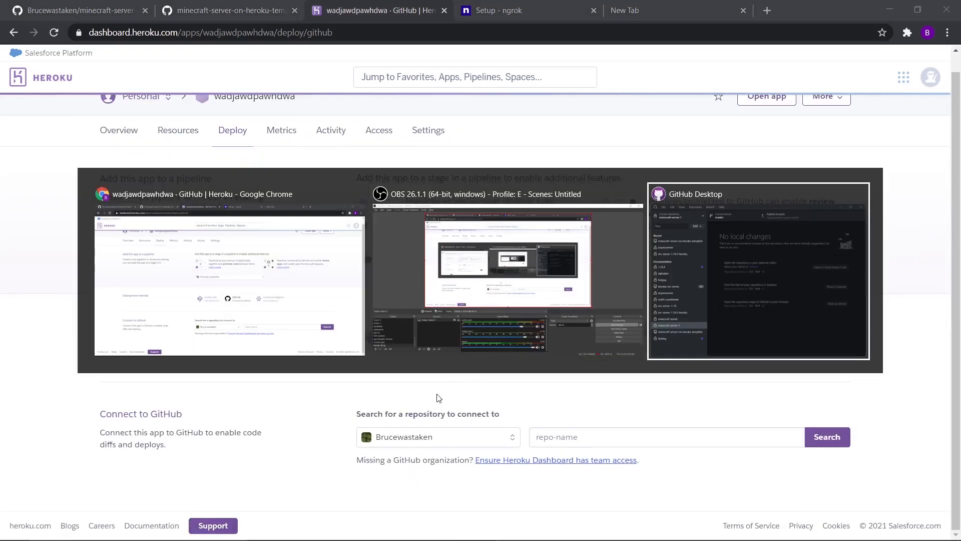
left_click(758, 270)
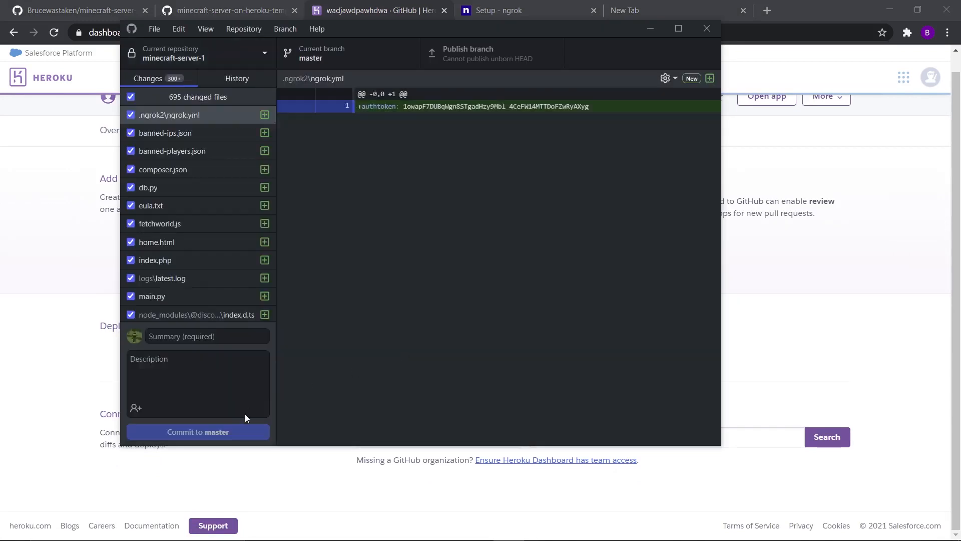
type("e")
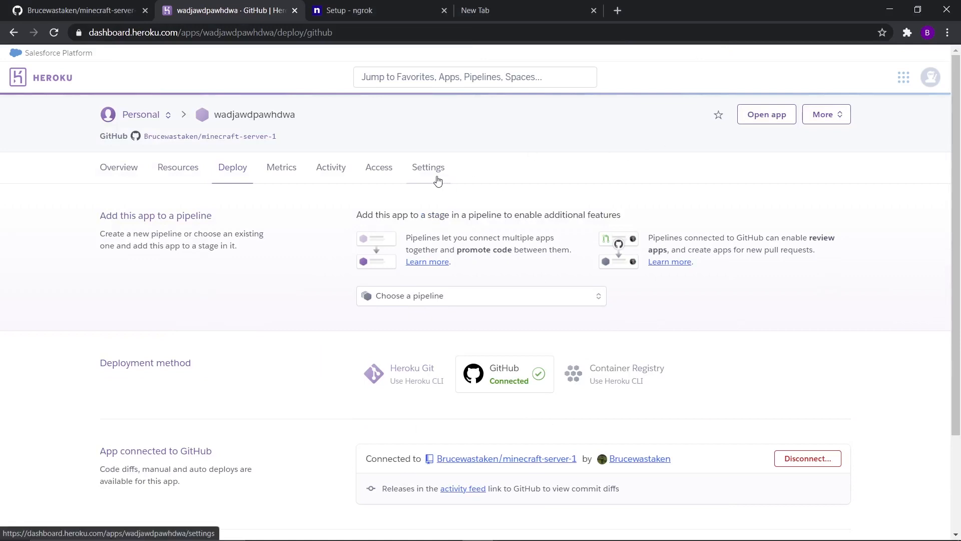
In Settings > Buildpacks, add the nodejs, python, php and java buildpacks.
left_click(428, 167)
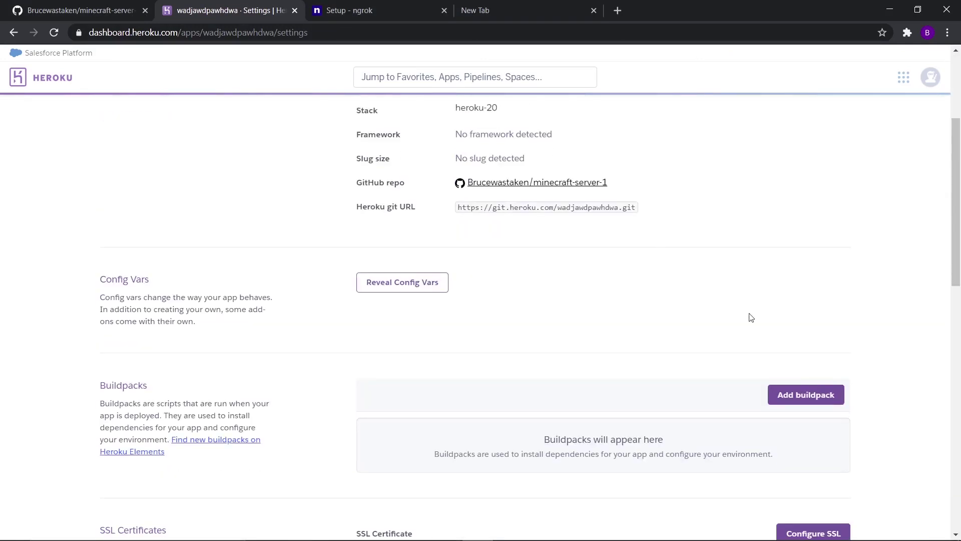
scroll("down", 3)
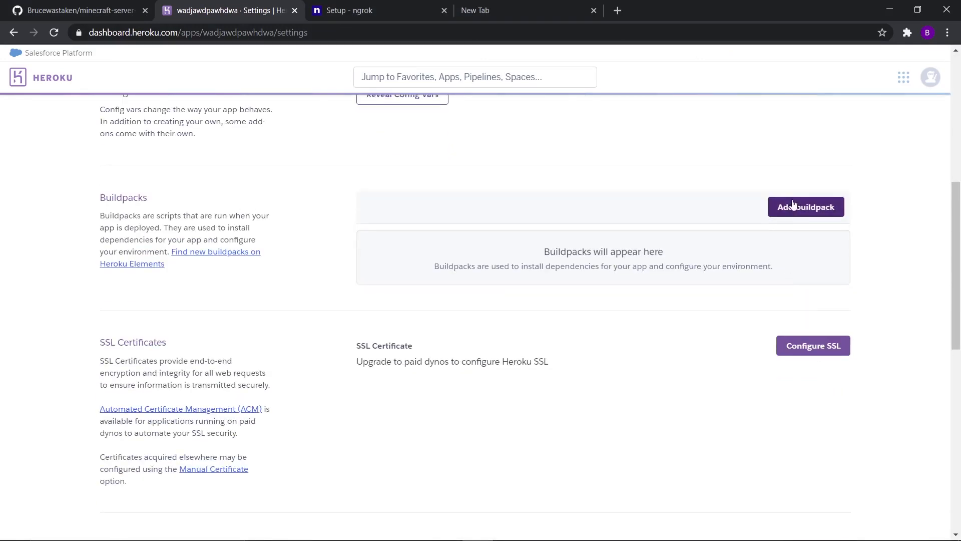
left_click(805, 206)
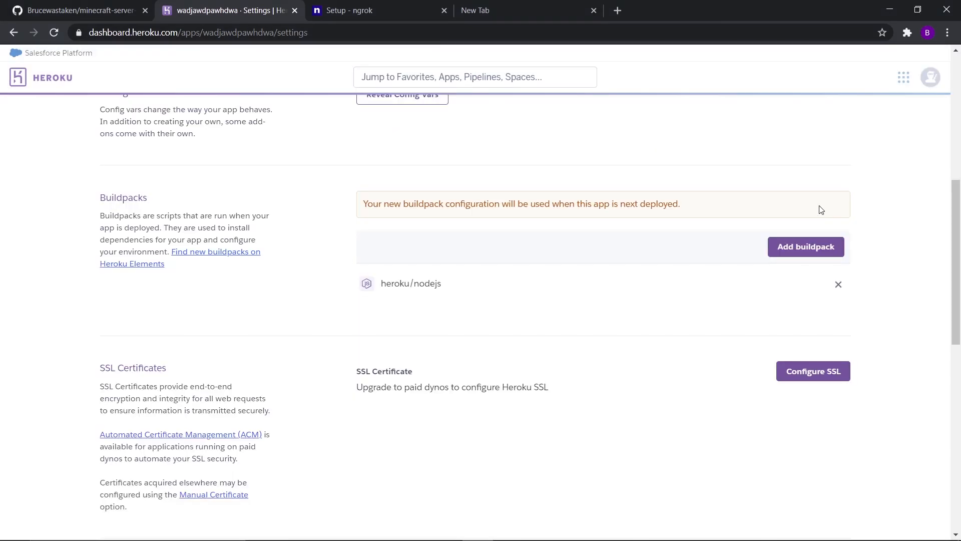
left_click(805, 246)
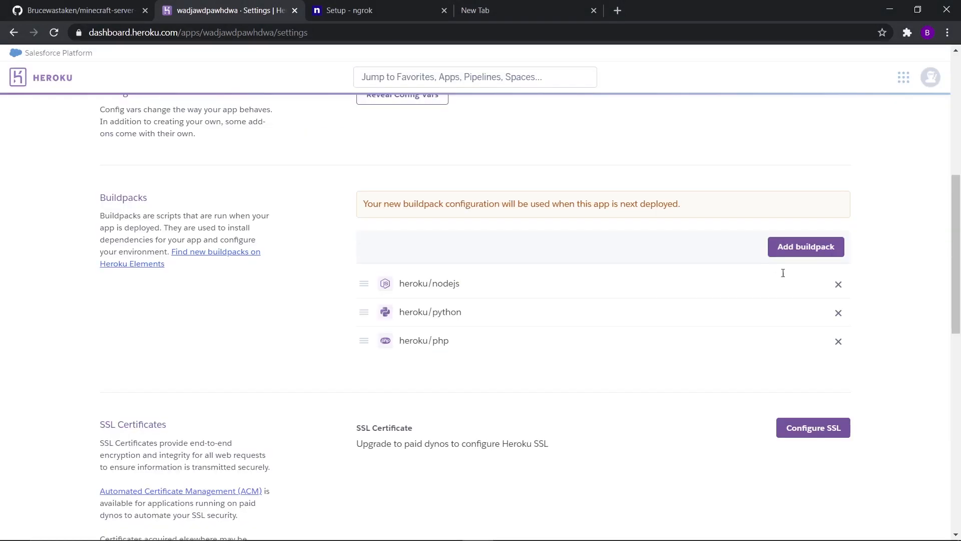
left_click(805, 246)
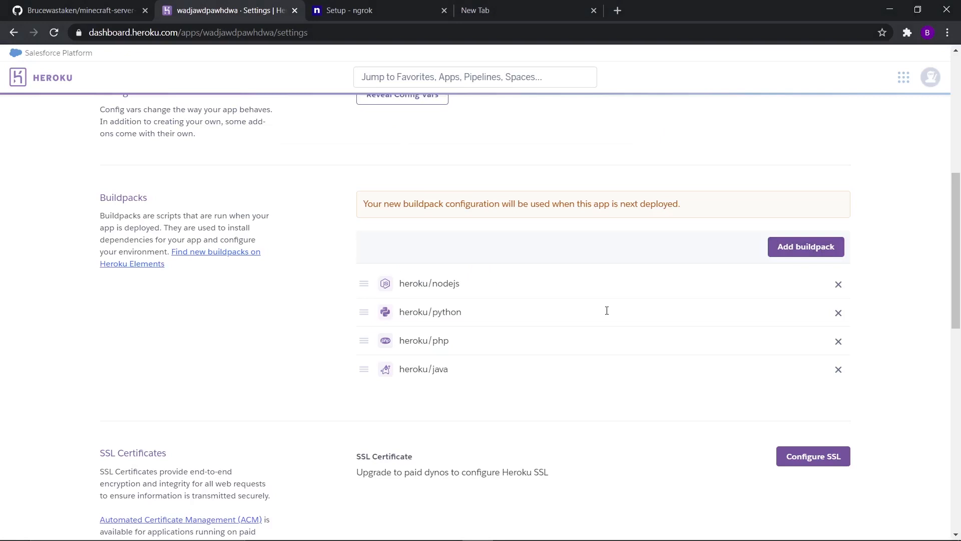
mouse_move(588, 287)
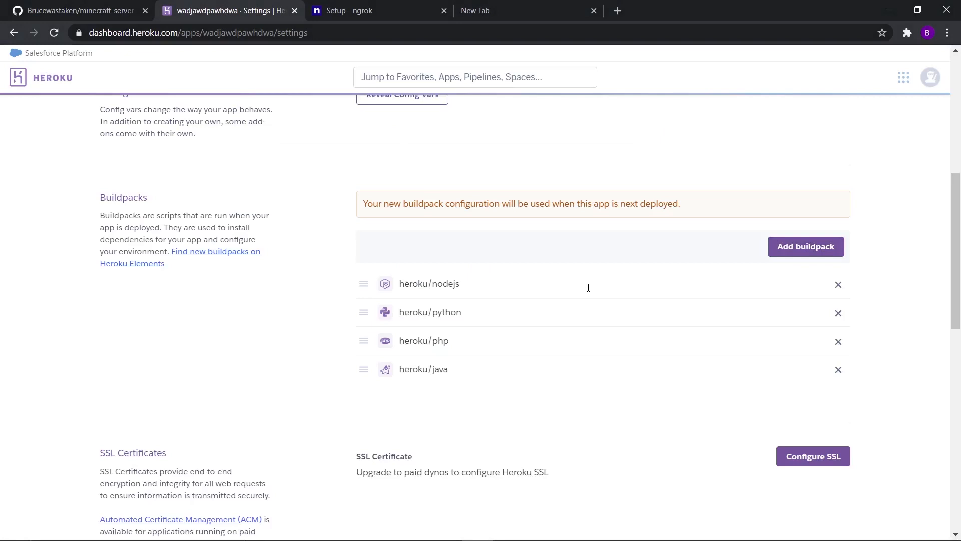
mouse_move(526, 254)
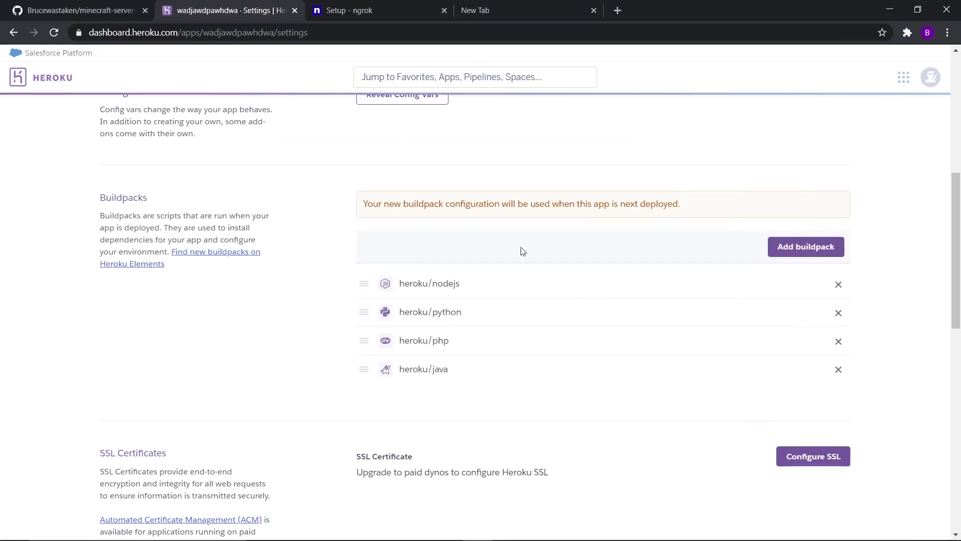
Add the heroku-buildpack-ngrok GitHub URL as a buildpack and save changes.
left_click(805, 246)
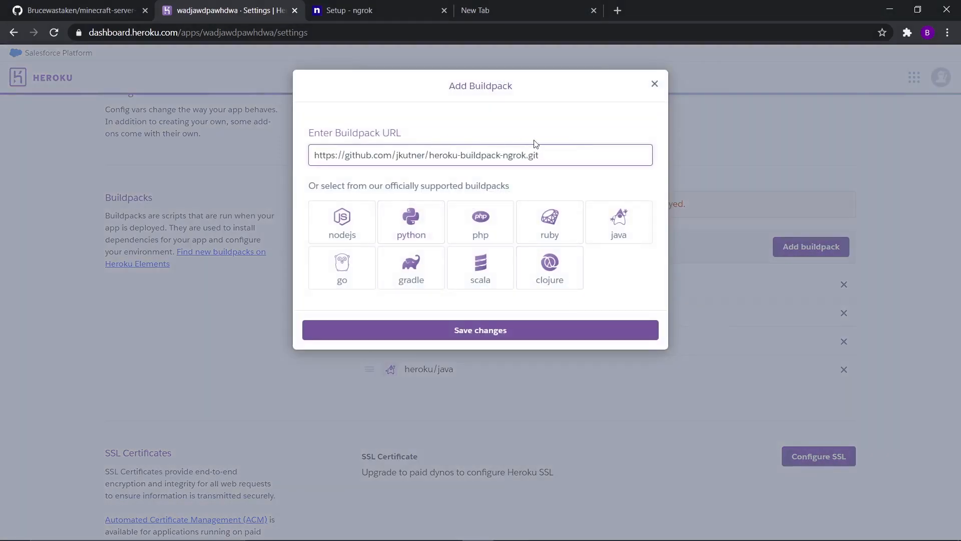
left_click(479, 330)
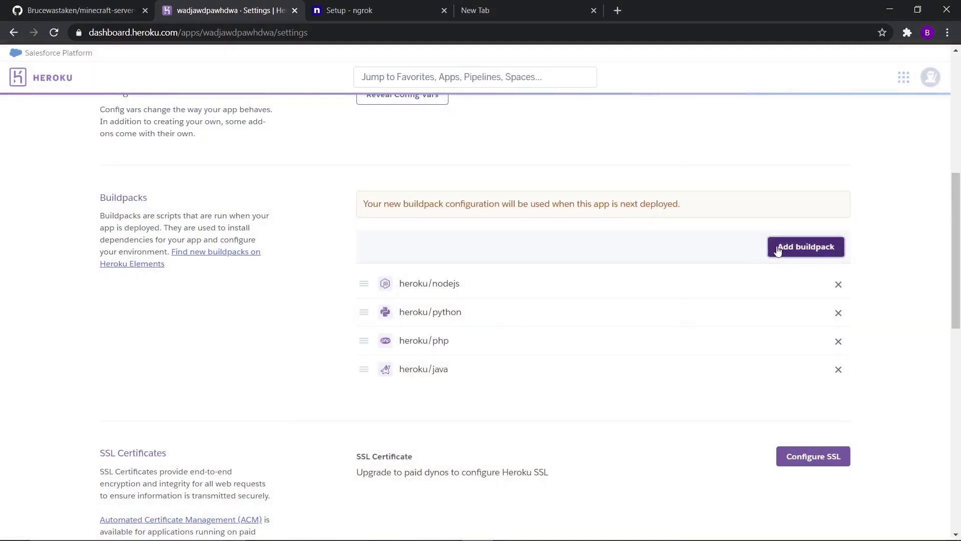
left_click(805, 247)
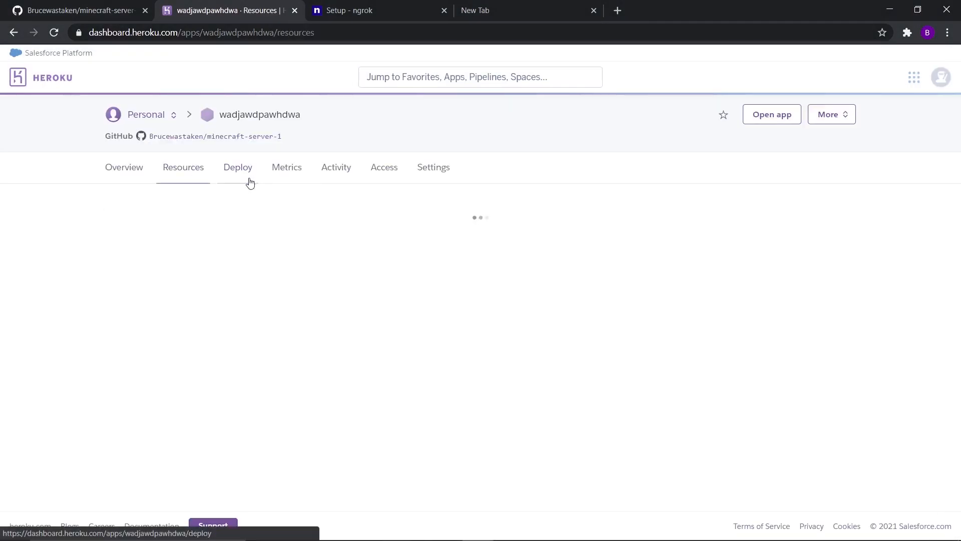
Deploy the master branch, releasing v3, and view it on the app Overview.
left_click(239, 167)
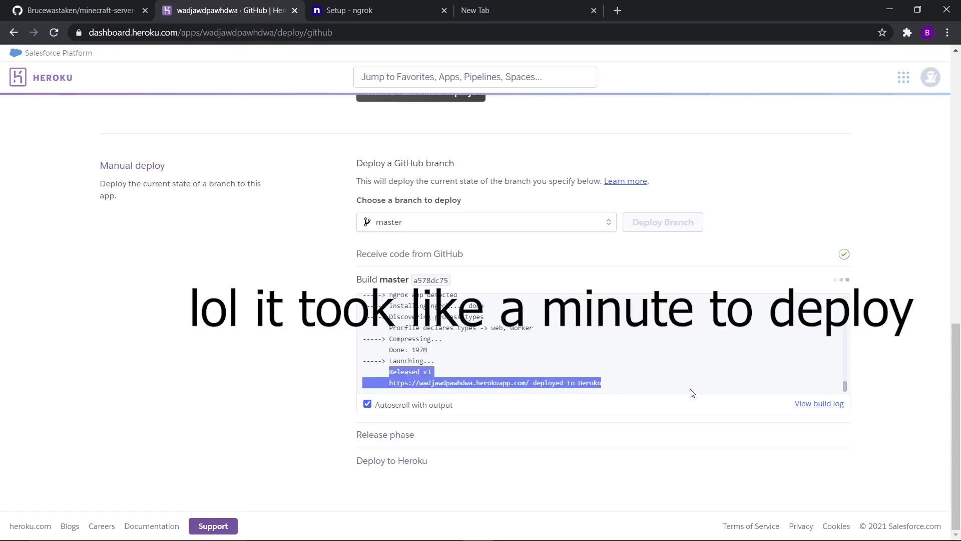
scroll("up", 3)
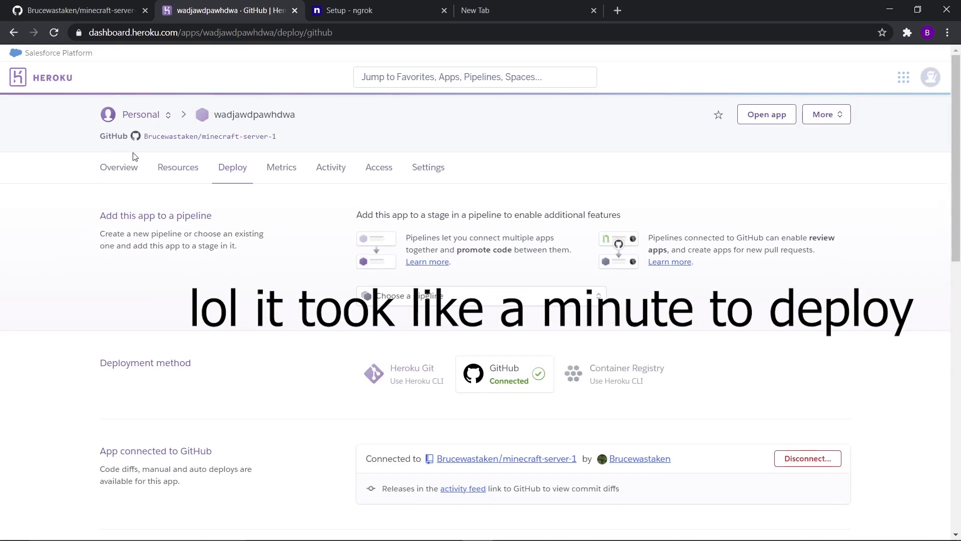
left_click(123, 167)
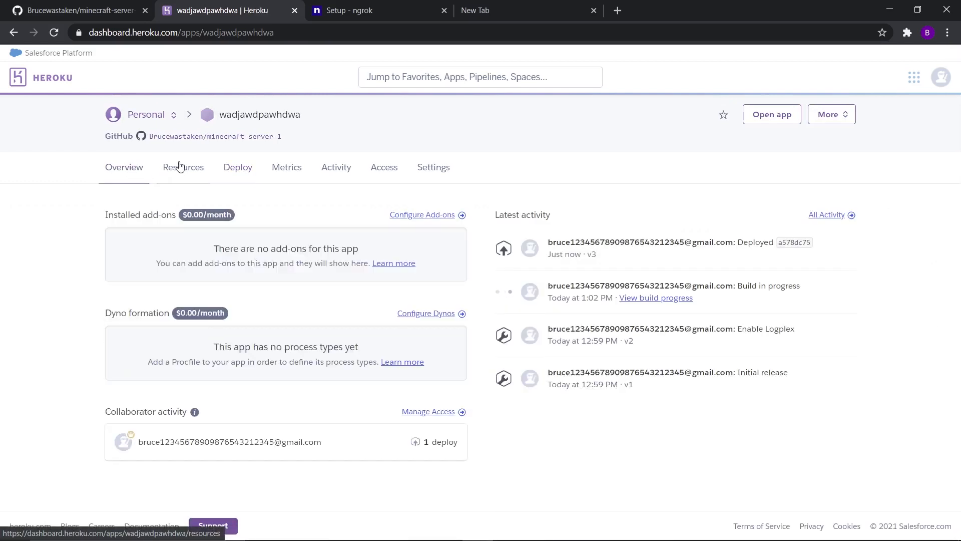
Provision the free Hobby Dev Heroku Postgres add-on for wadjawdpawhdwa from the Resources page.
left_click(182, 167)
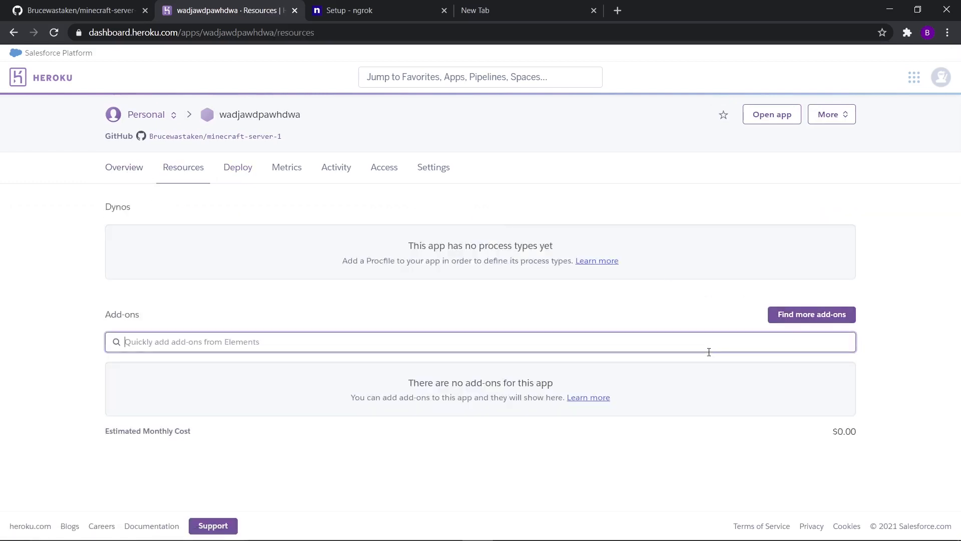
mouse_move(716, 337)
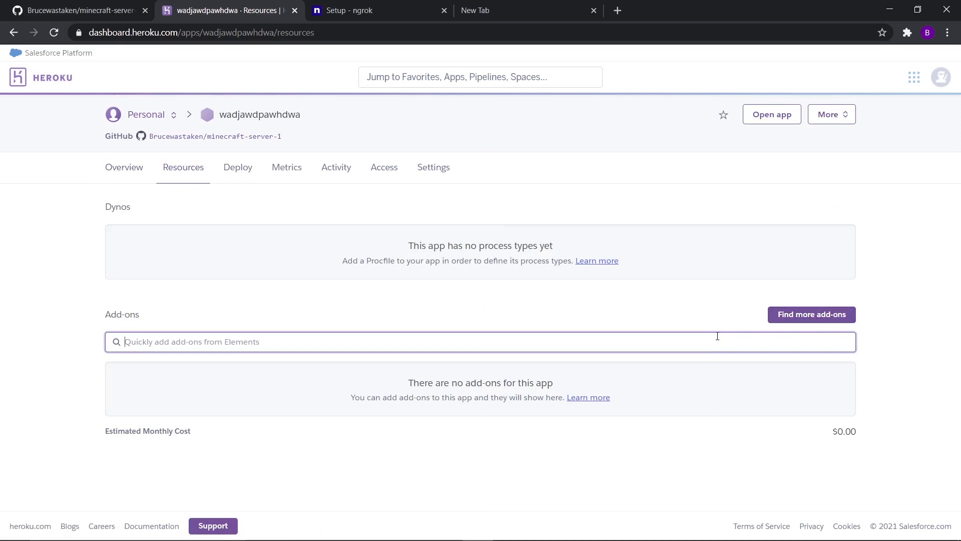
type("pos")
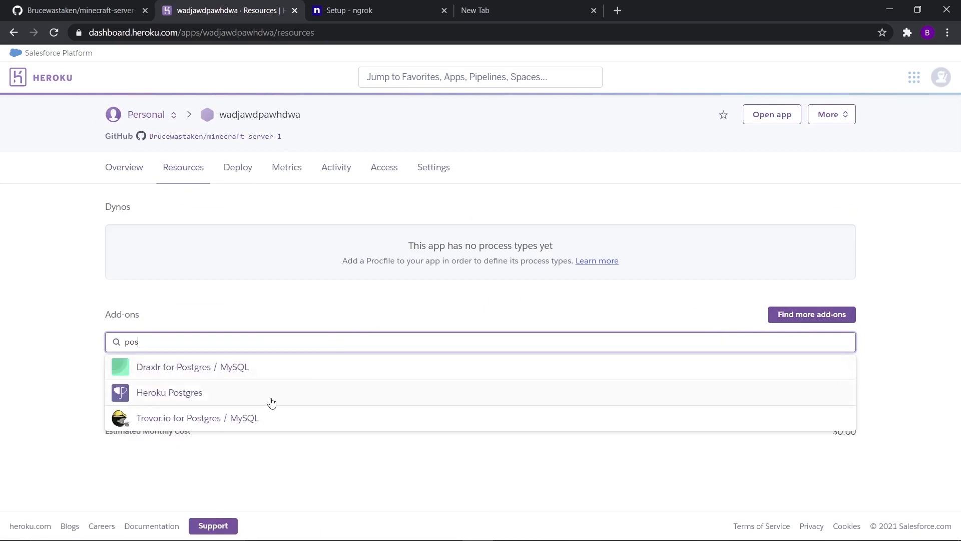
left_click(169, 392)
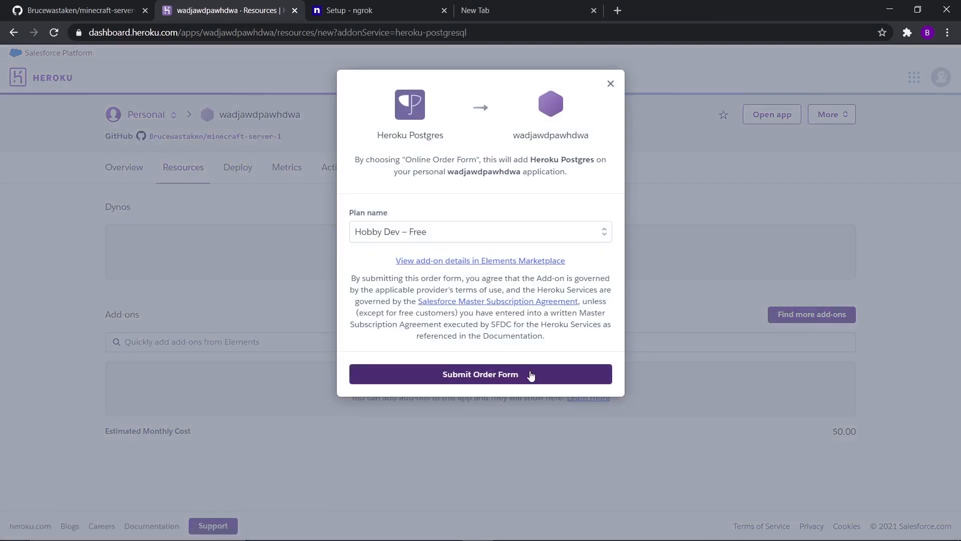
left_click(480, 373)
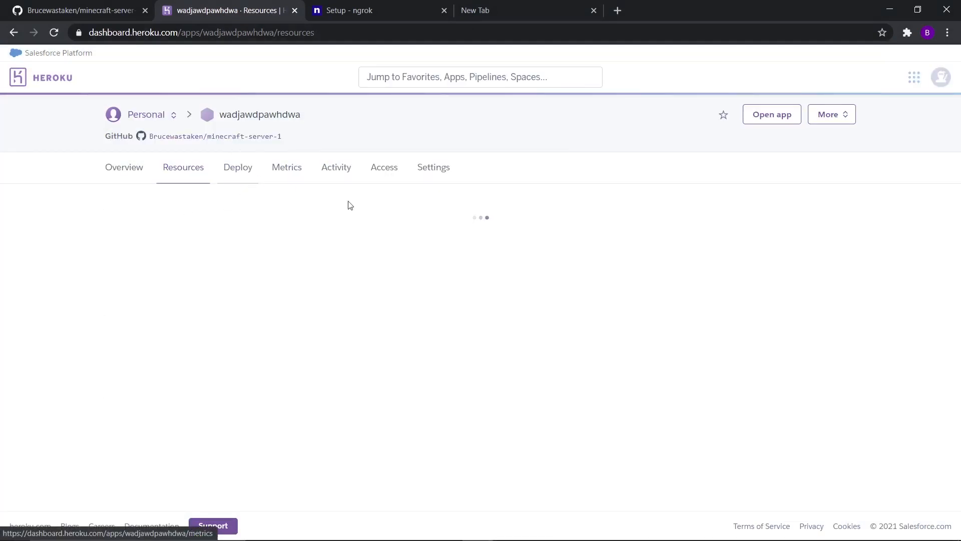
Show the Deploy page's manual deploy section for the master branch.
left_click(239, 167)
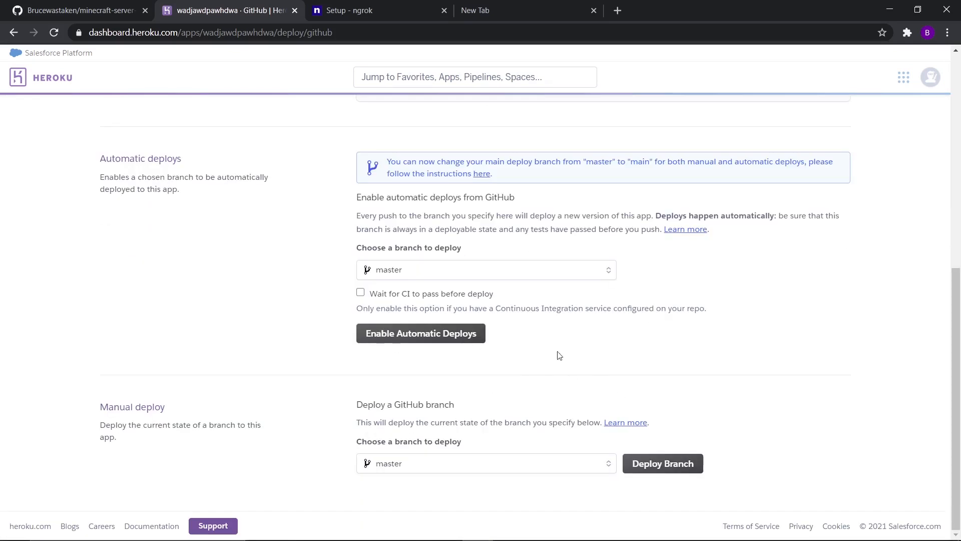
scroll("up", 3)
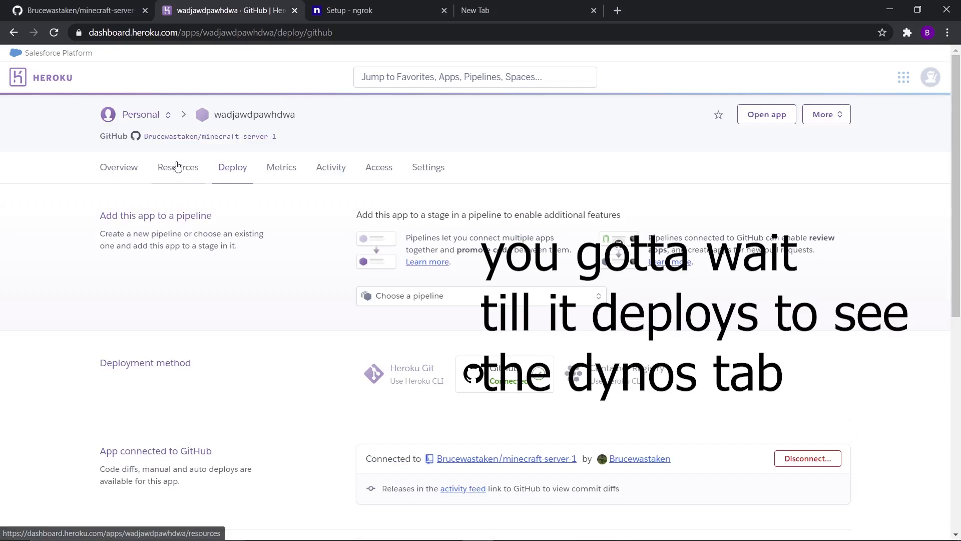
Switch on the worker dyno running node setup.js in Resources.
left_click(178, 167)
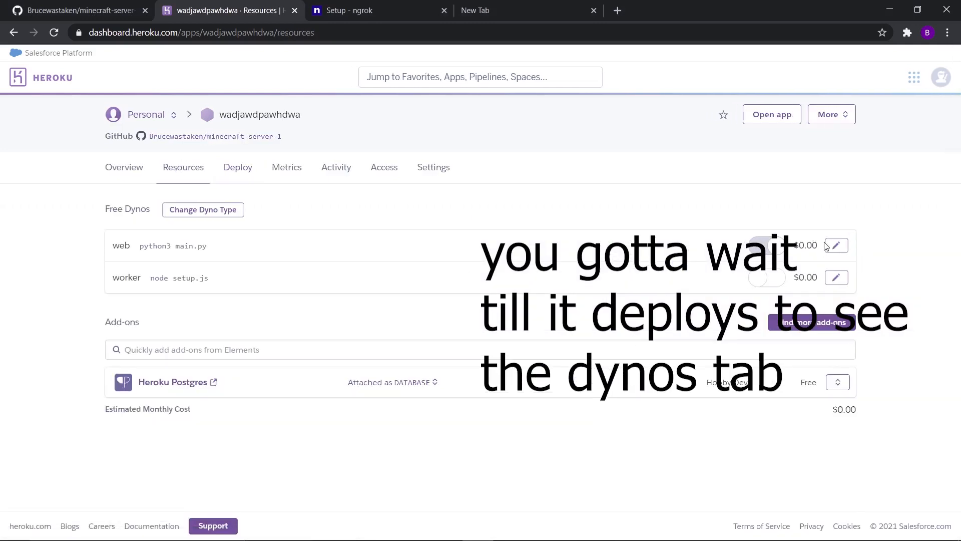
mouse_move(838, 285)
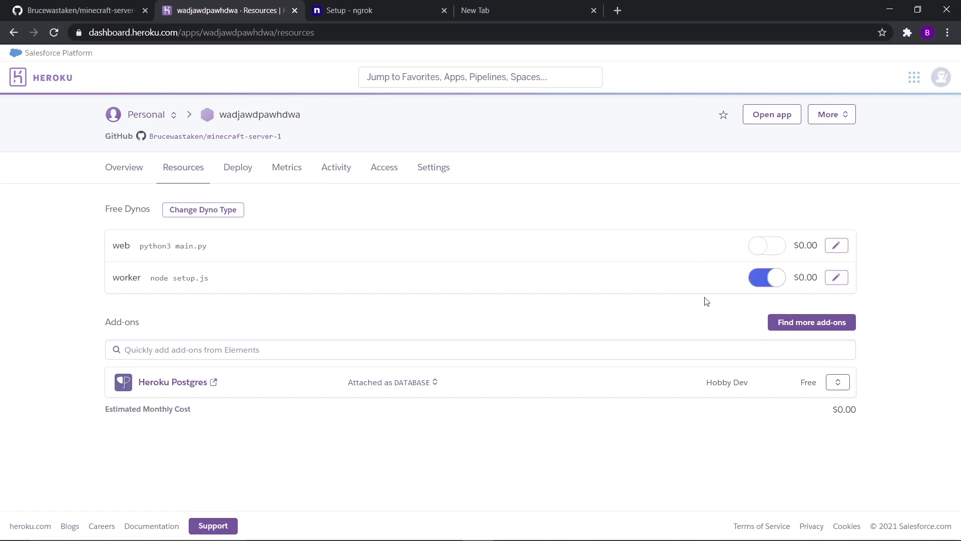
left_click(766, 277)
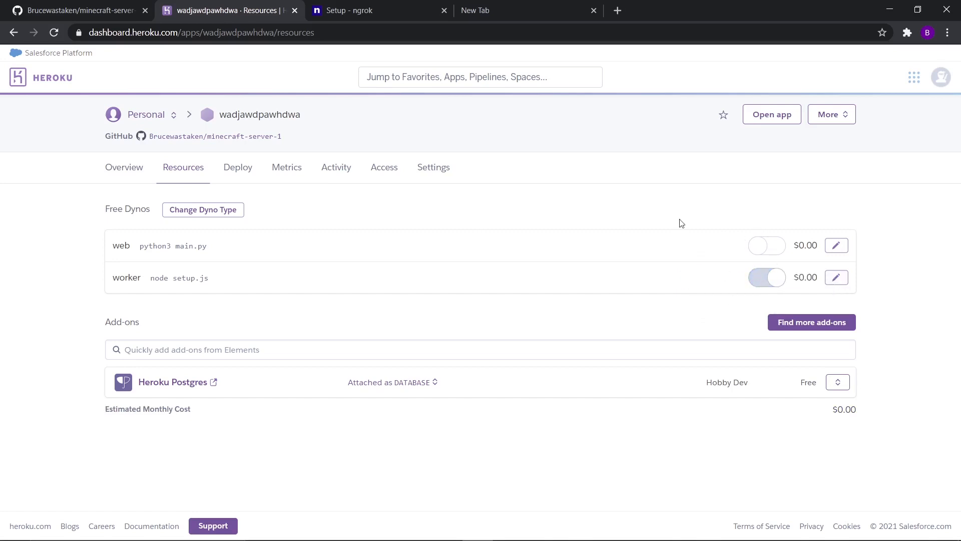
Start a manual deploy of the master branch and watch its build output.
left_click(238, 167)
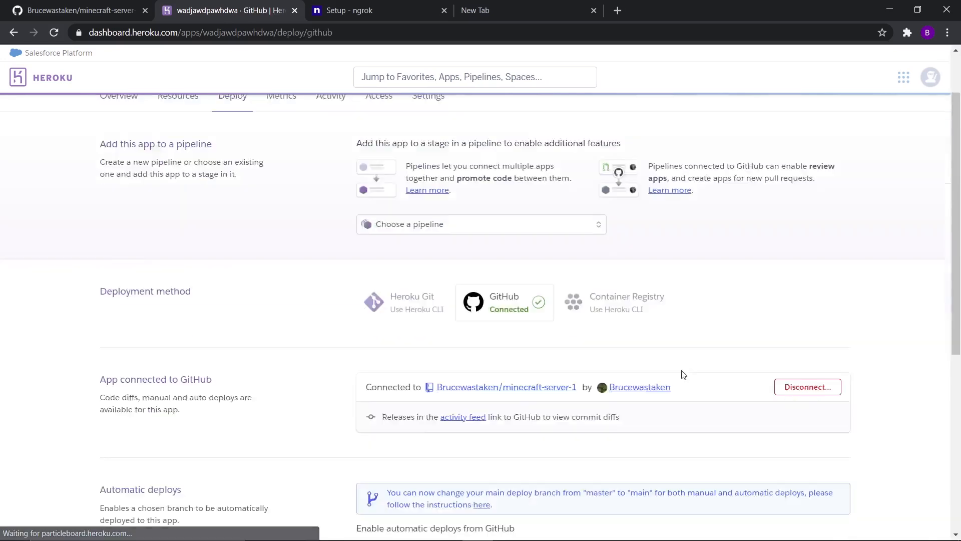
scroll("down", 3)
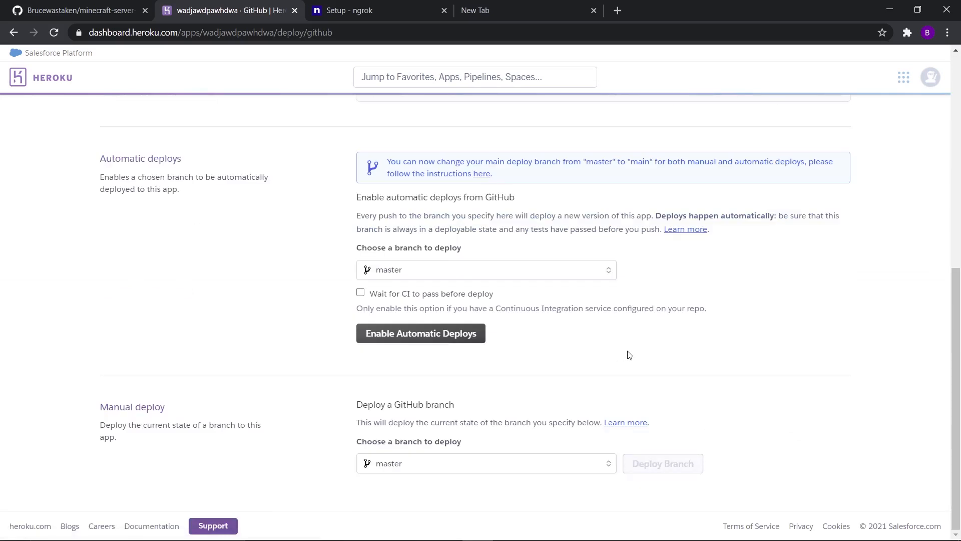
left_click(662, 463)
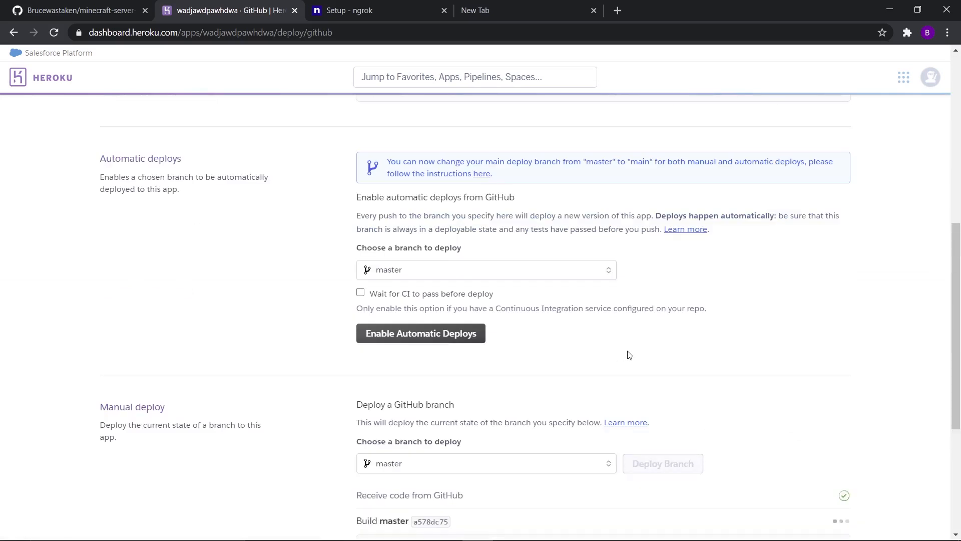
scroll("down", 3)
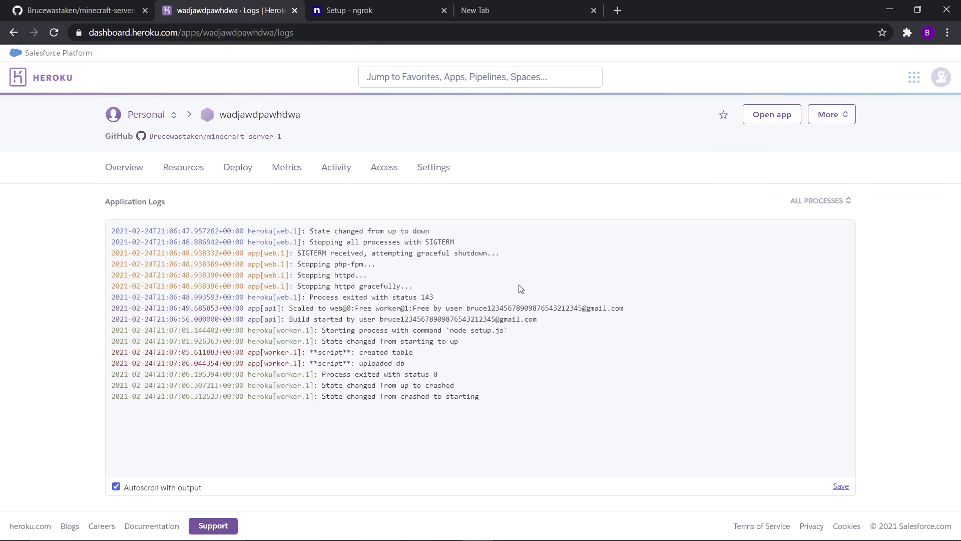
mouse_move(456, 393)
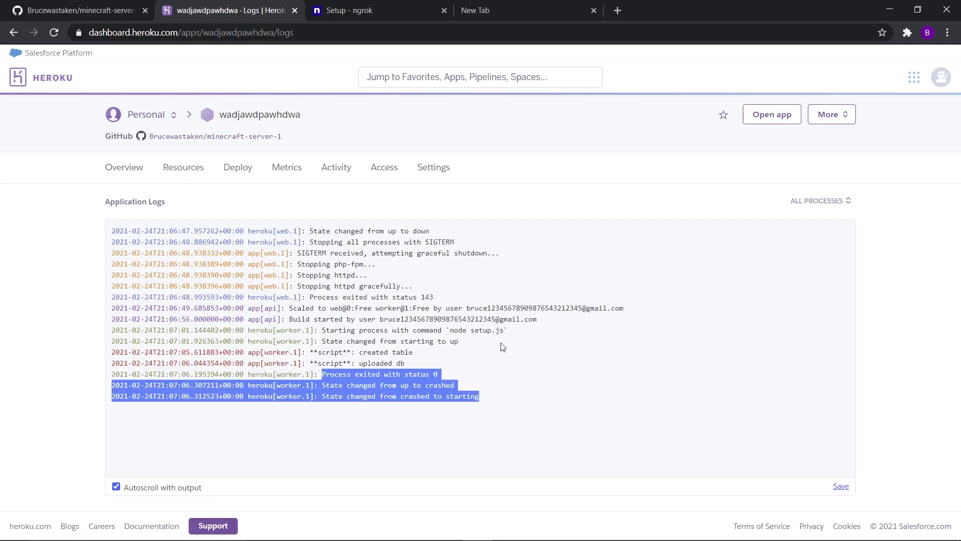
Switch the web dyno running main.py on and the worker dyno off.
left_click(182, 167)
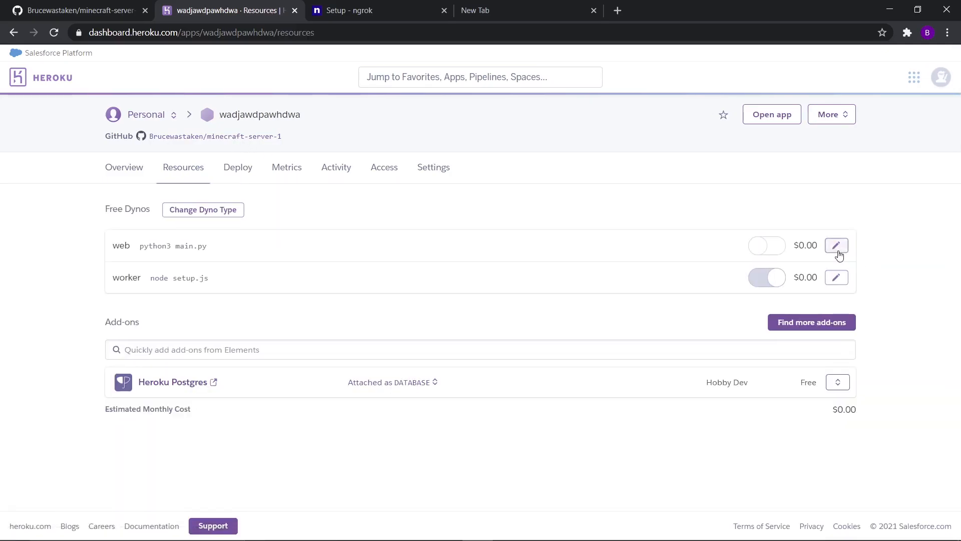
left_click(766, 246)
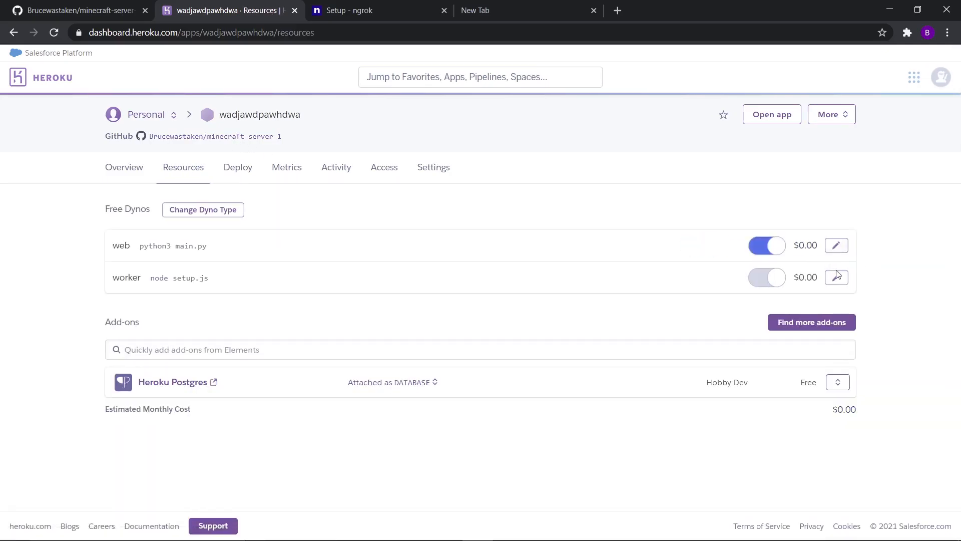
left_click(766, 245)
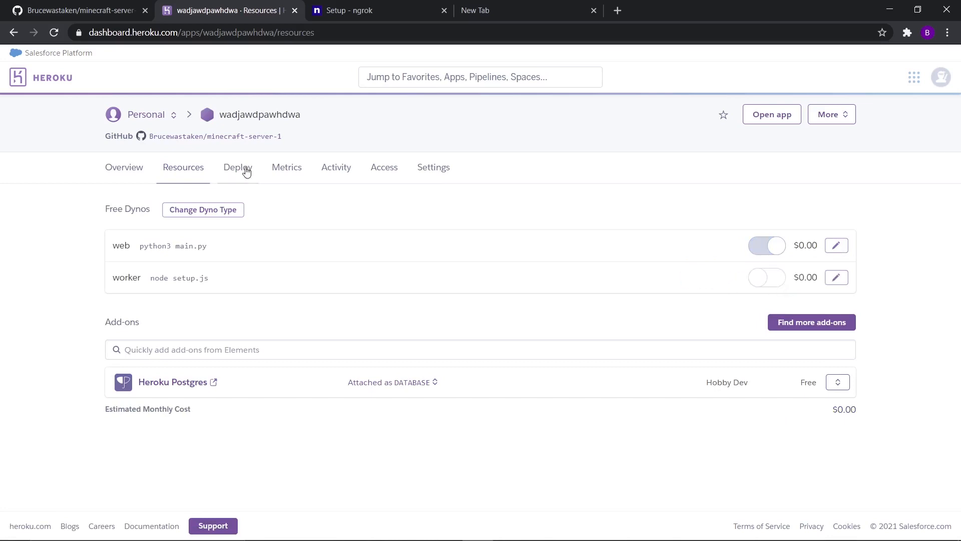
Attempt a master deploy, then close the extra GitHub repository and ngrok setup tabs.
left_click(236, 167)
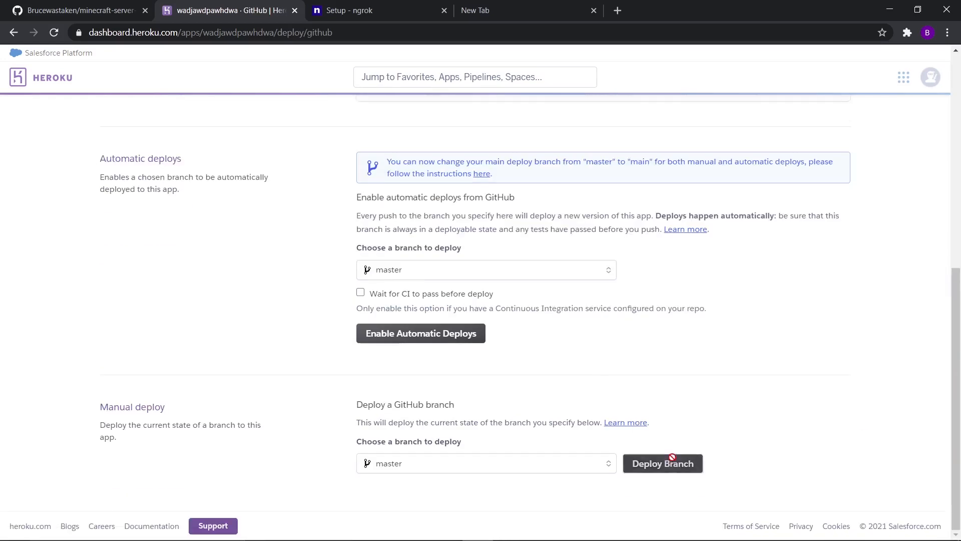
left_click(661, 462)
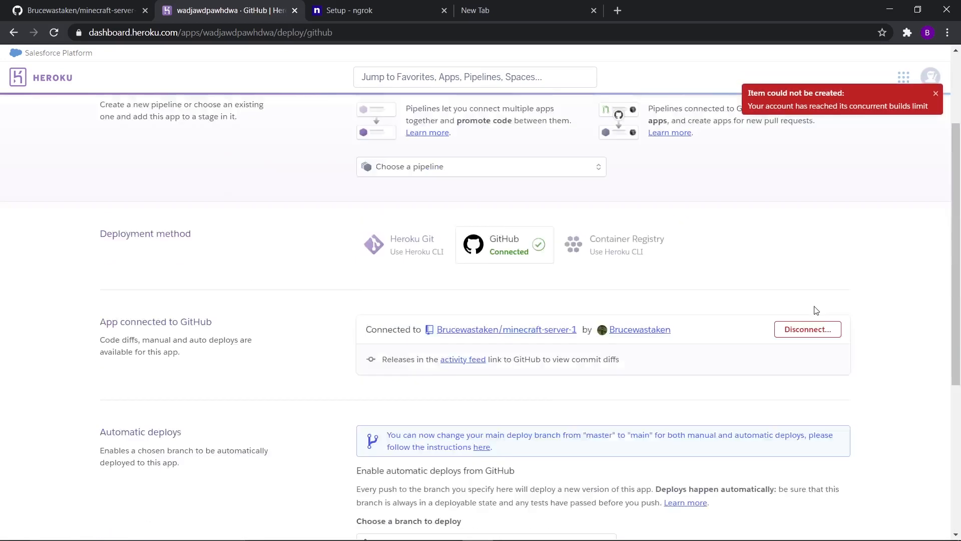
scroll("up", 3)
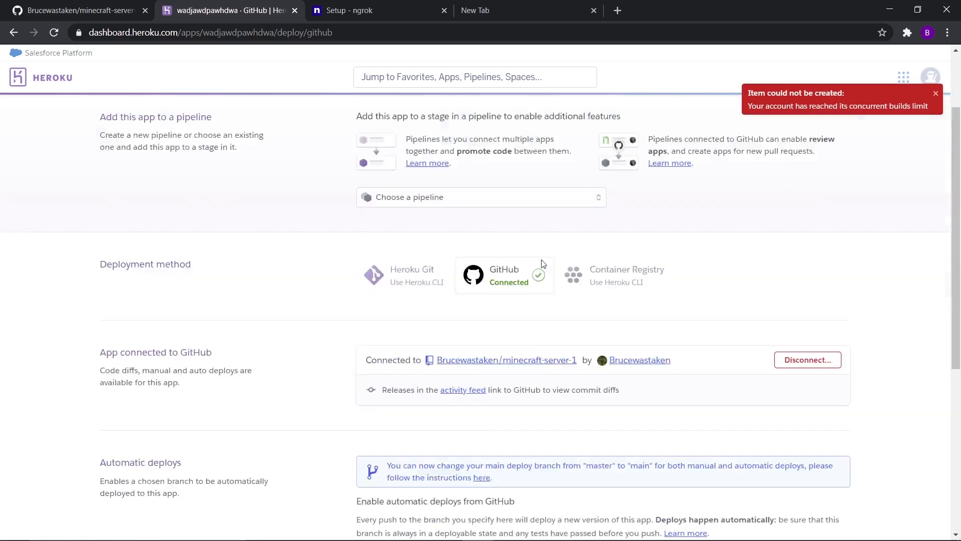
scroll("down", 3)
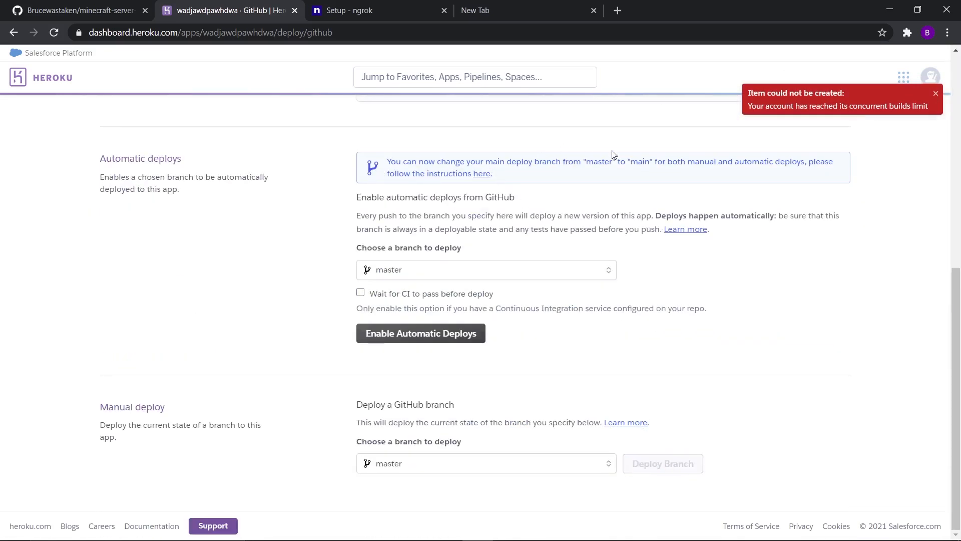
left_click(208, 32)
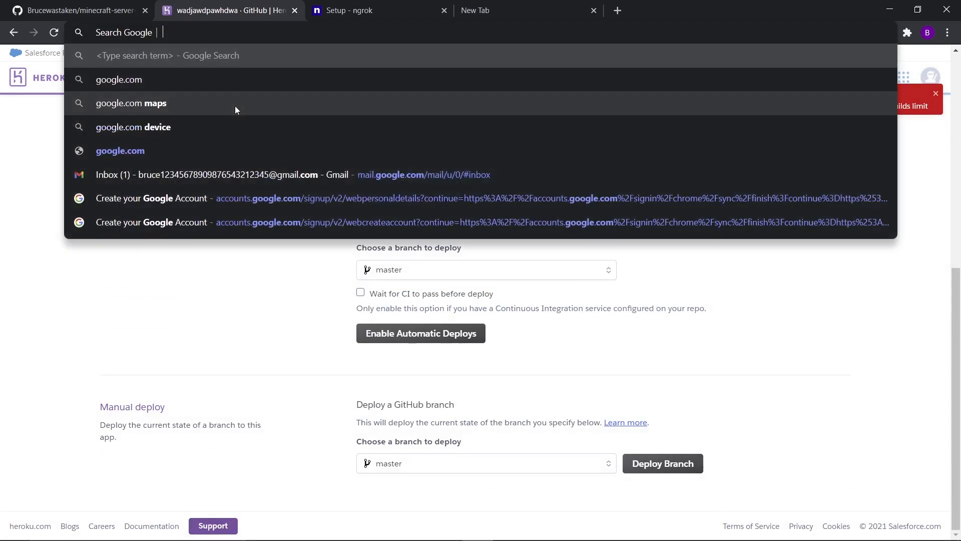
left_click(145, 10)
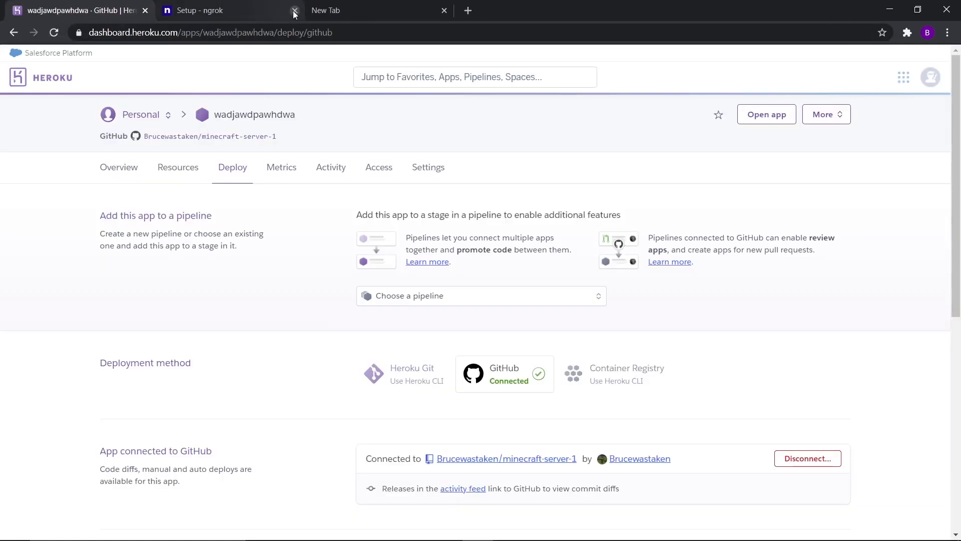
left_click(295, 10)
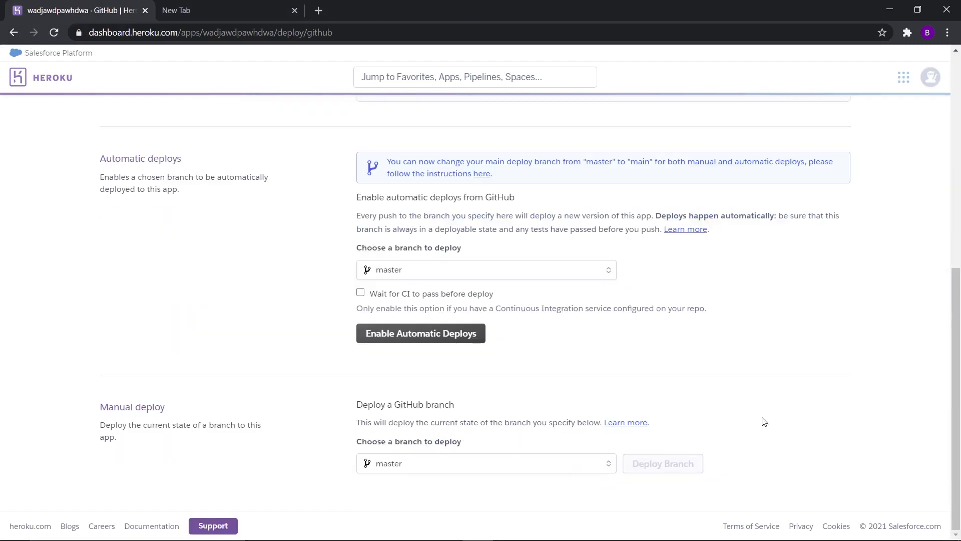
Dismiss the concurrent builds limit error and deploy the master branch manually.
left_click(663, 463)
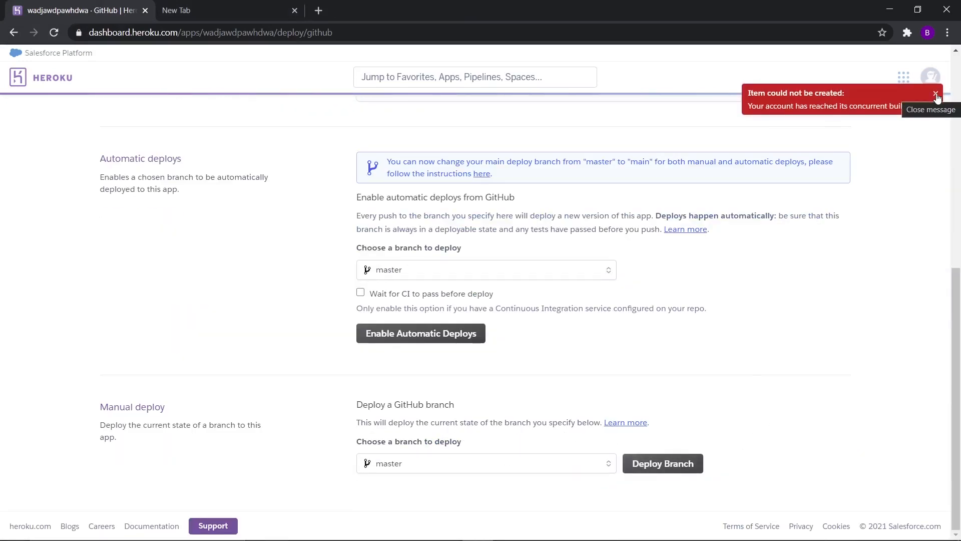
left_click(937, 93)
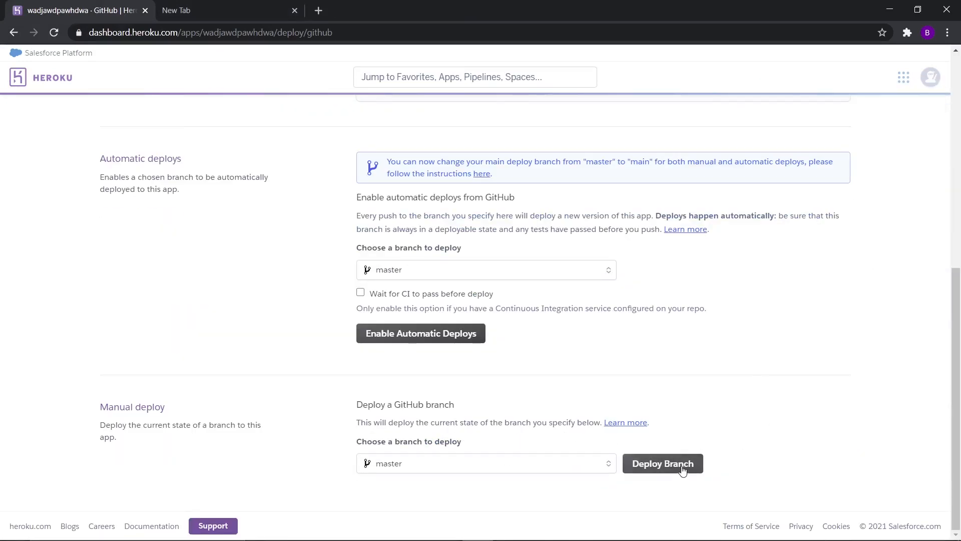
left_click(663, 463)
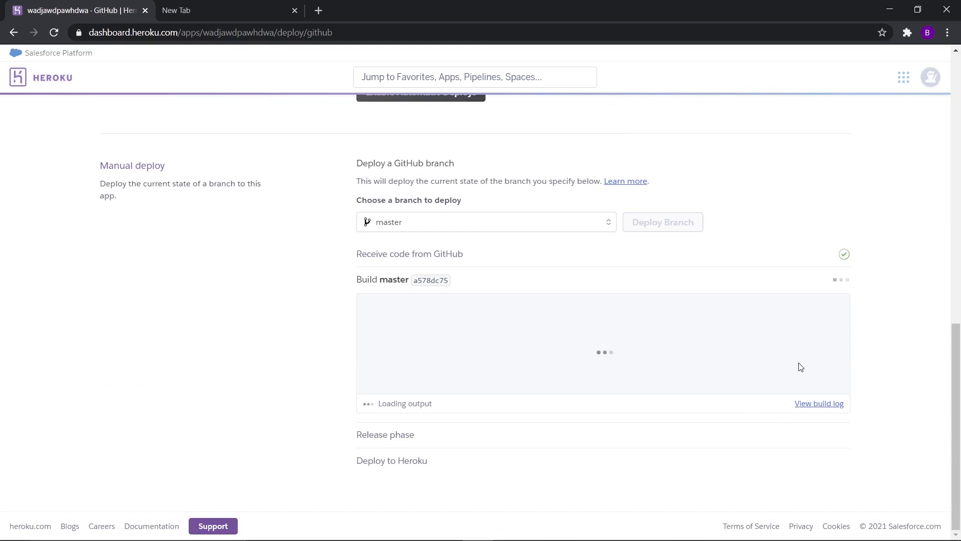
View the application logs via More to watch the web dyno start the Minecraft server.
left_click(823, 114)
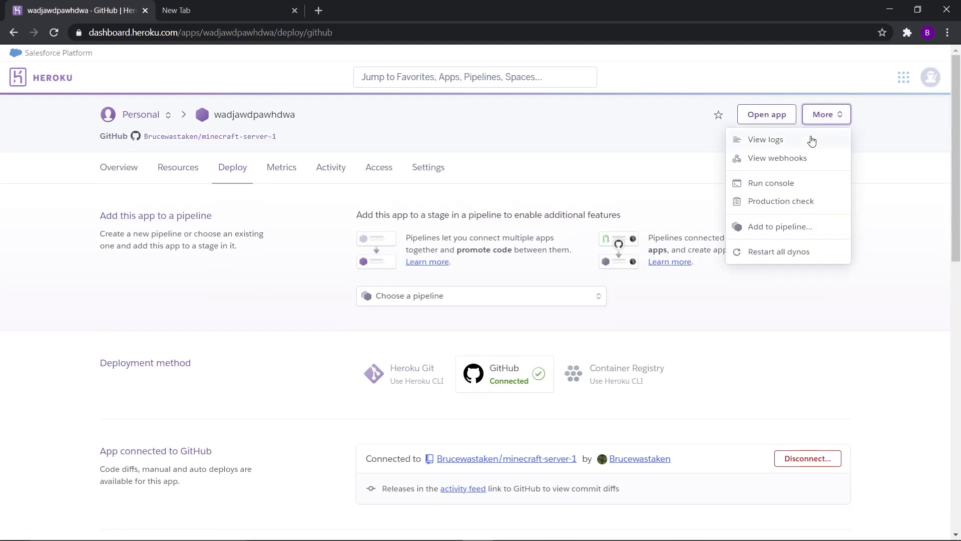
left_click(765, 139)
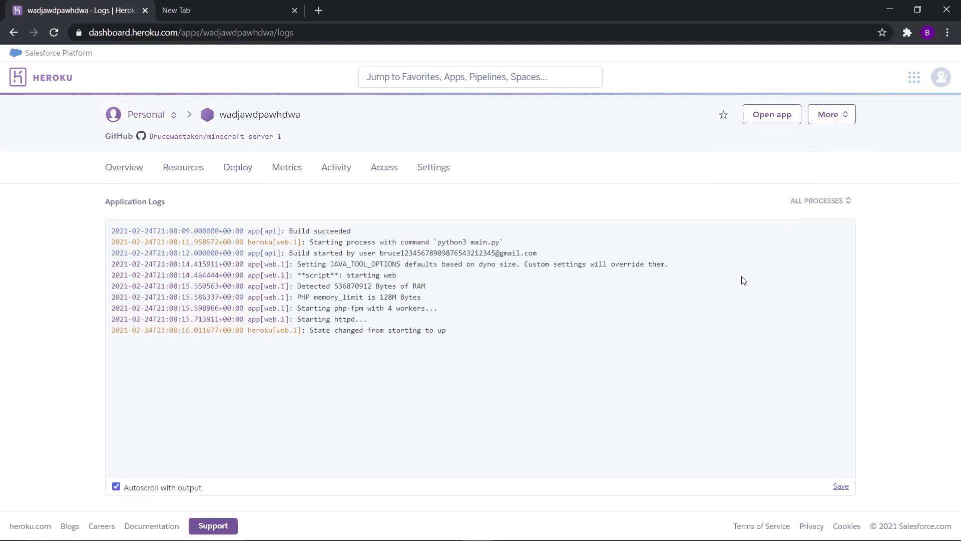
mouse_move(491, 329)
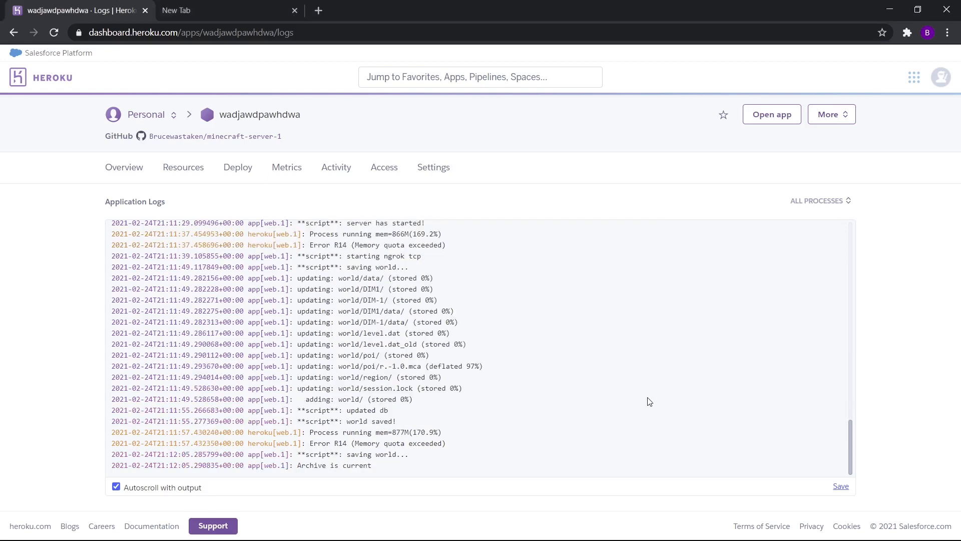
mouse_move(788, 102)
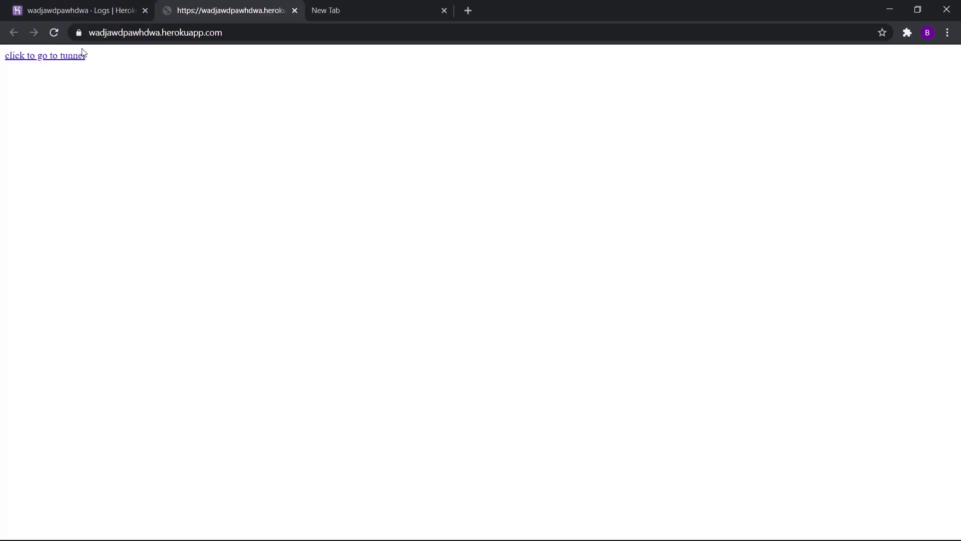
Follow the app page's 'click to go to tunnel' link to the ngrok Tunnels Online list.
left_click(45, 54)
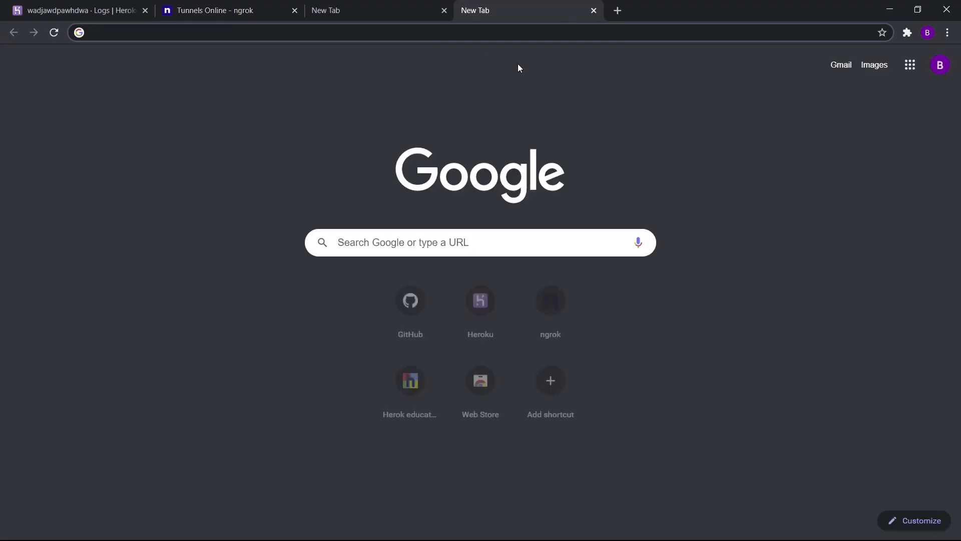
Search 'minecraft server status' and go to the mcsrvstat.us site.
type("minecraft")
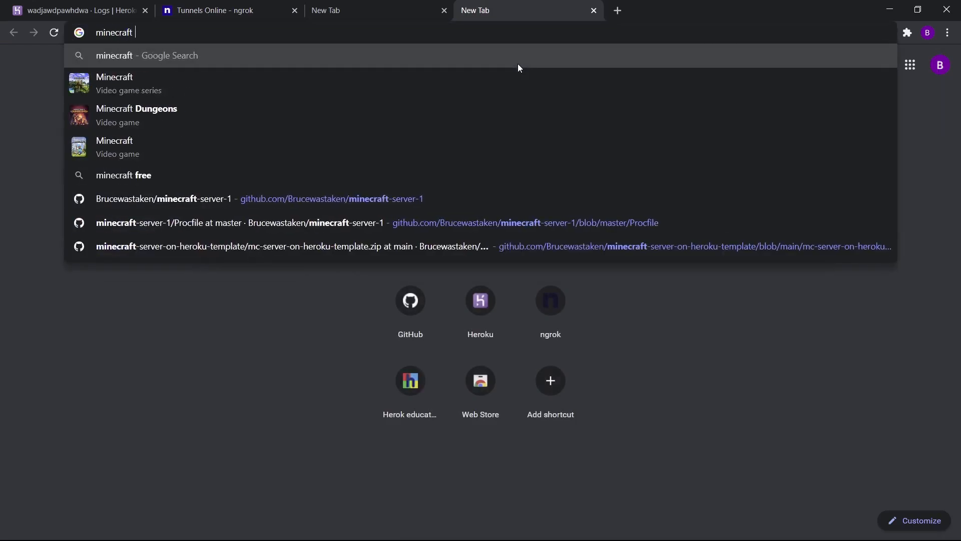
key("Return")
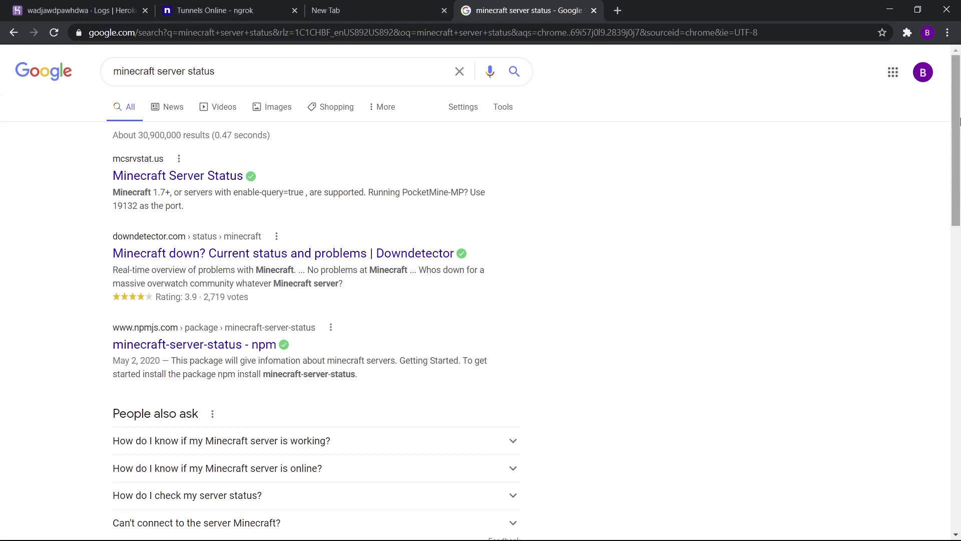
left_click(283, 253)
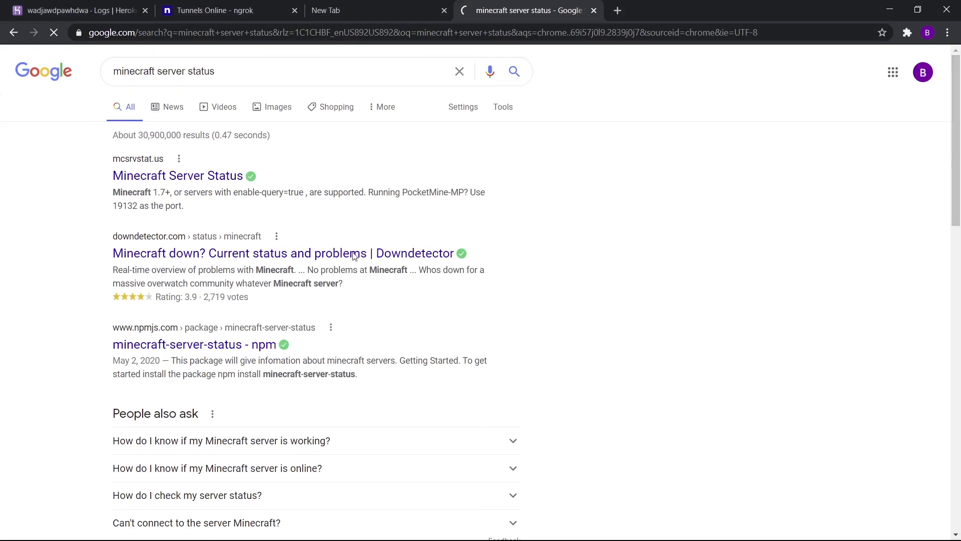
Check the status of the ngrok address 4.tcp.ngrok.io:17541 on mcsrvstat.us.
left_click(179, 175)
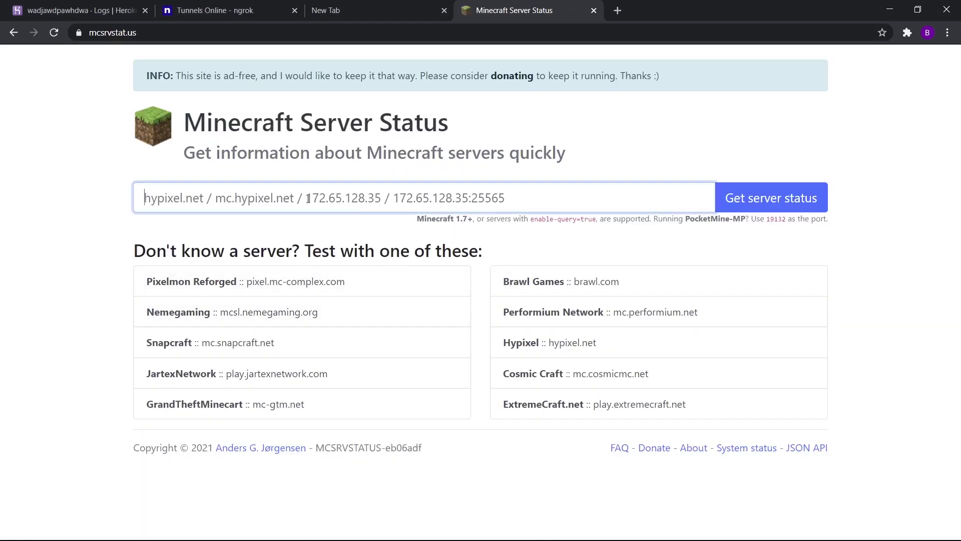
left_click(770, 197)
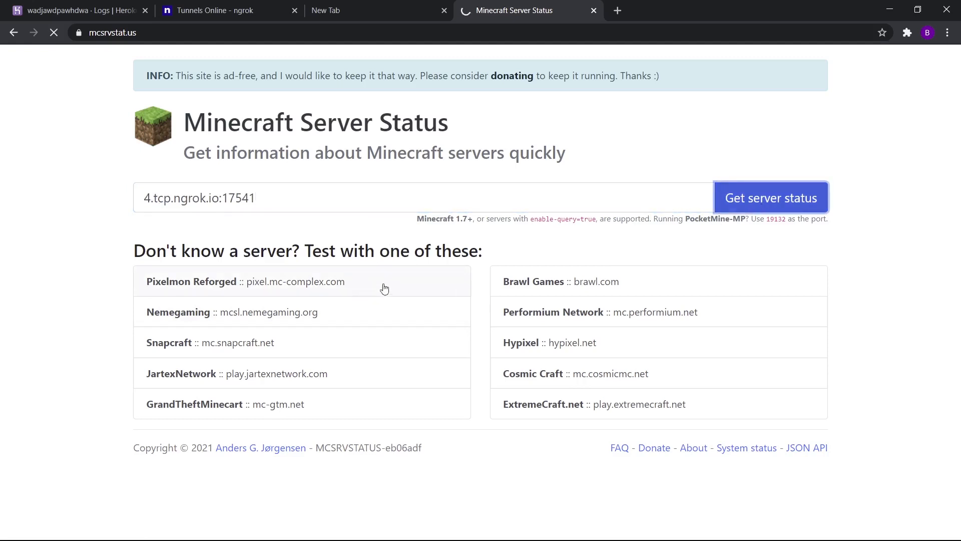
left_click(770, 198)
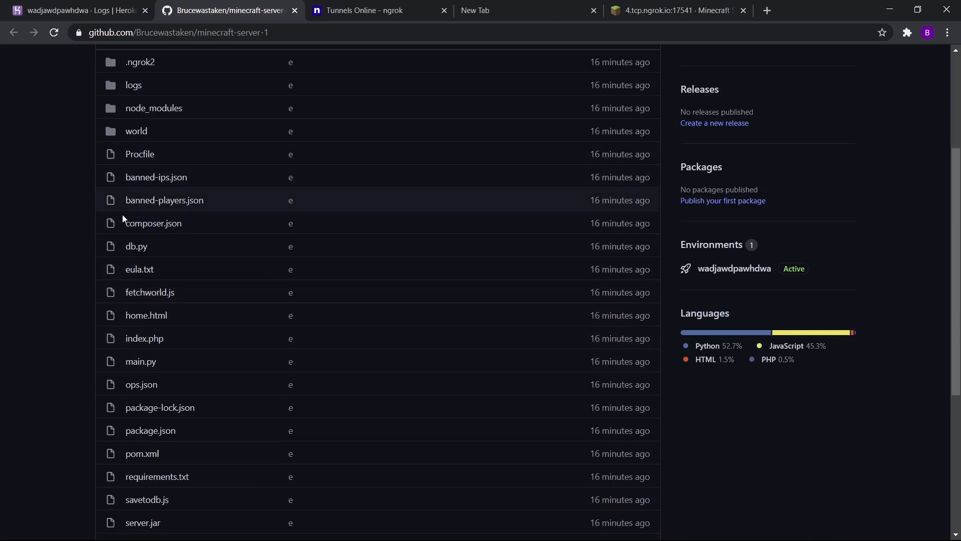
mouse_move(299, 130)
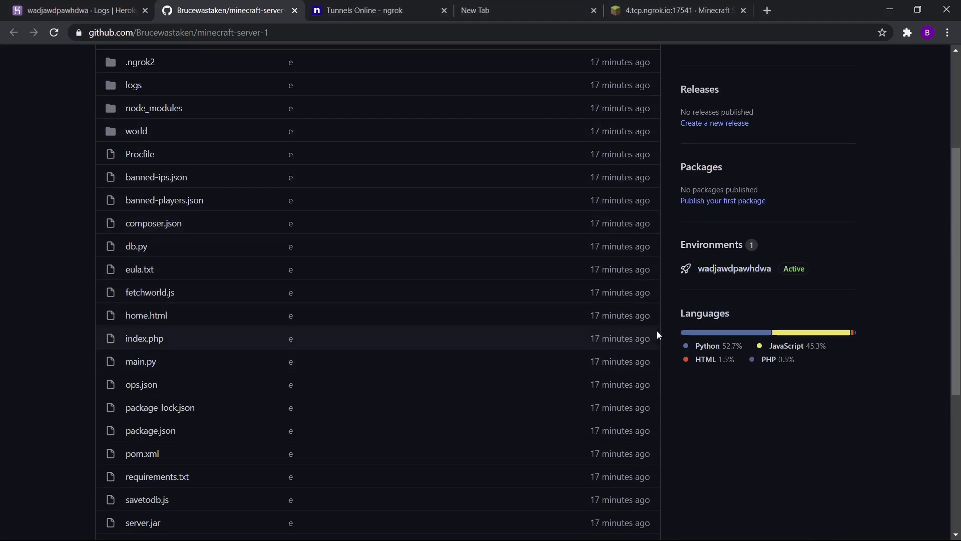
Check the tunnel address in ngrok, then return to the mcsrvstat.us results showing the server online.
left_click(361, 10)
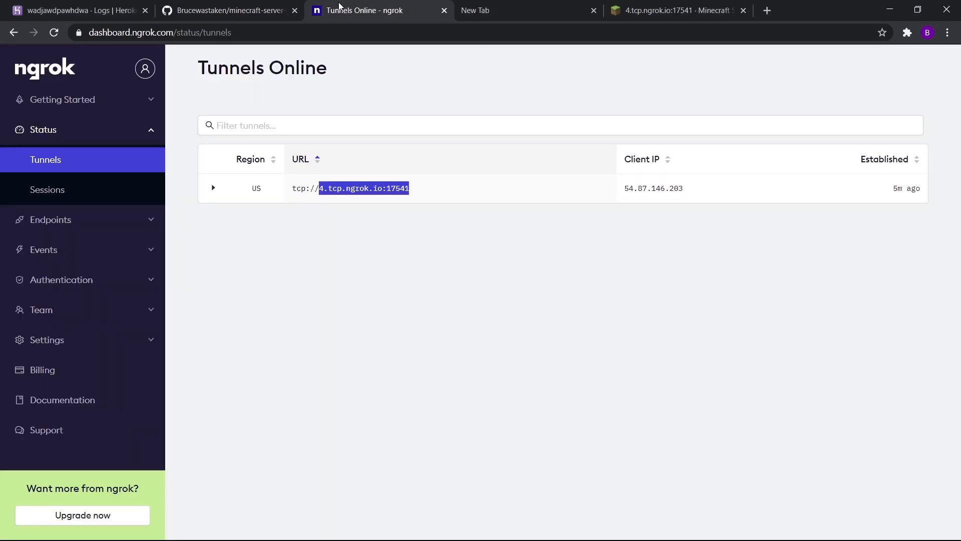
left_click(674, 10)
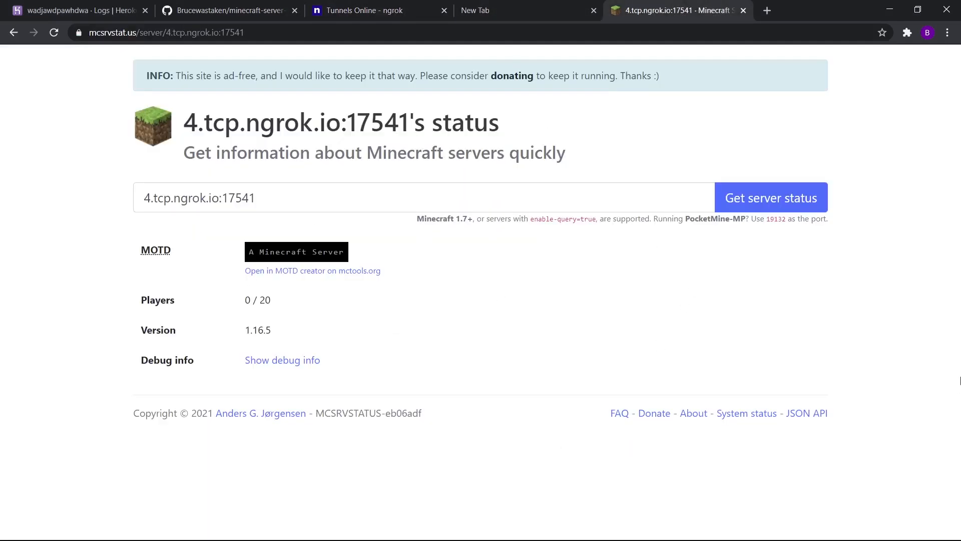
mouse_move(665, 351)
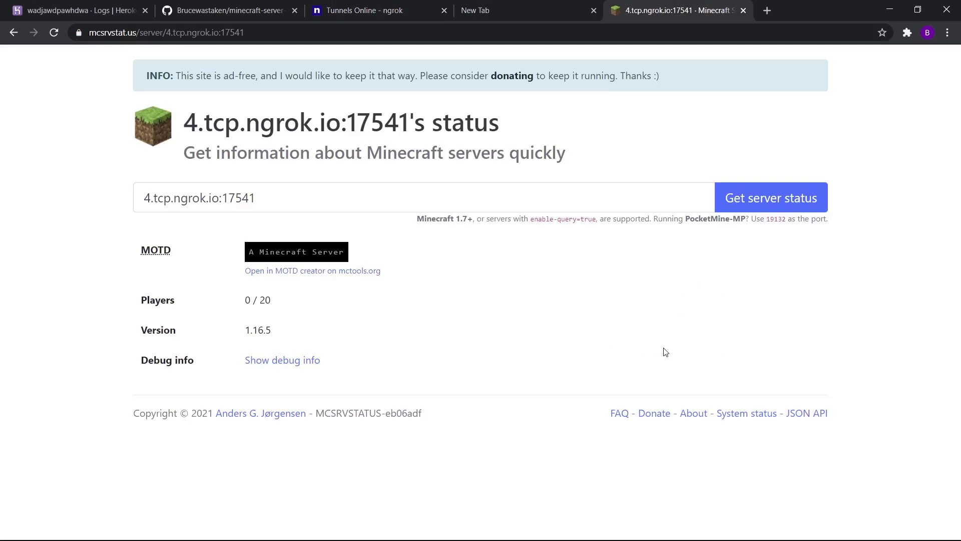
mouse_move(510, 406)
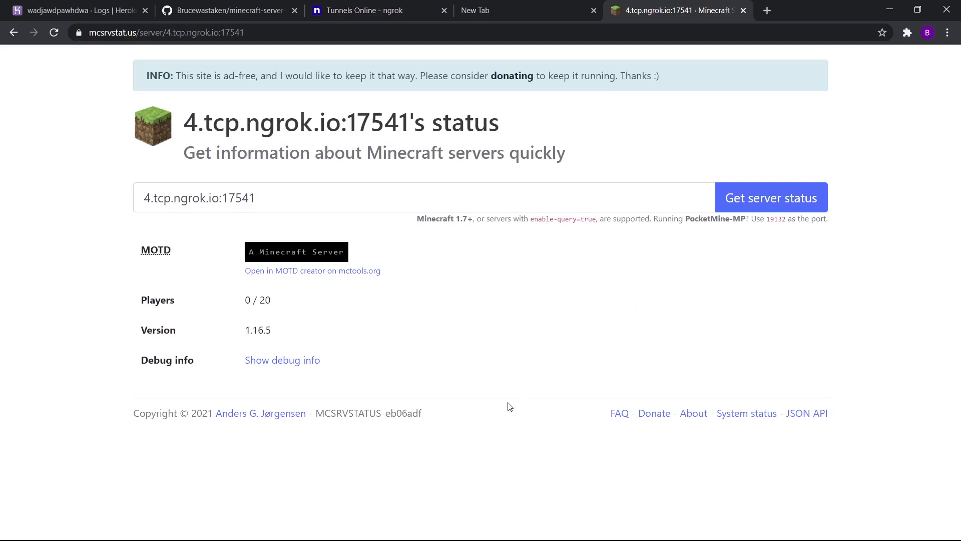
mouse_move(464, 356)
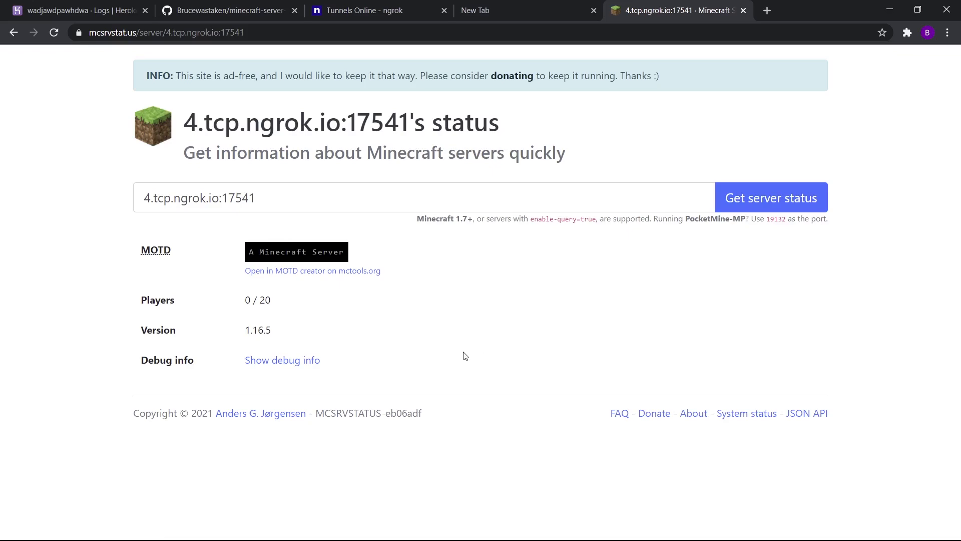